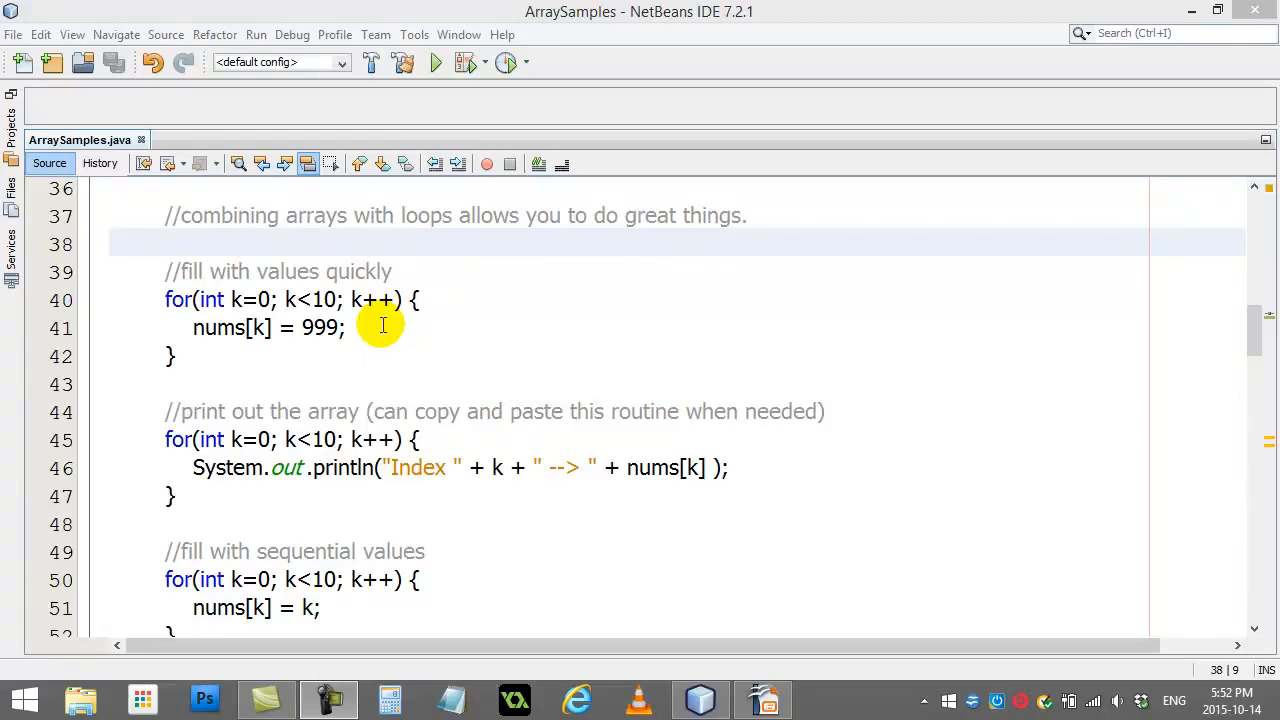
mouse_move(316, 238)
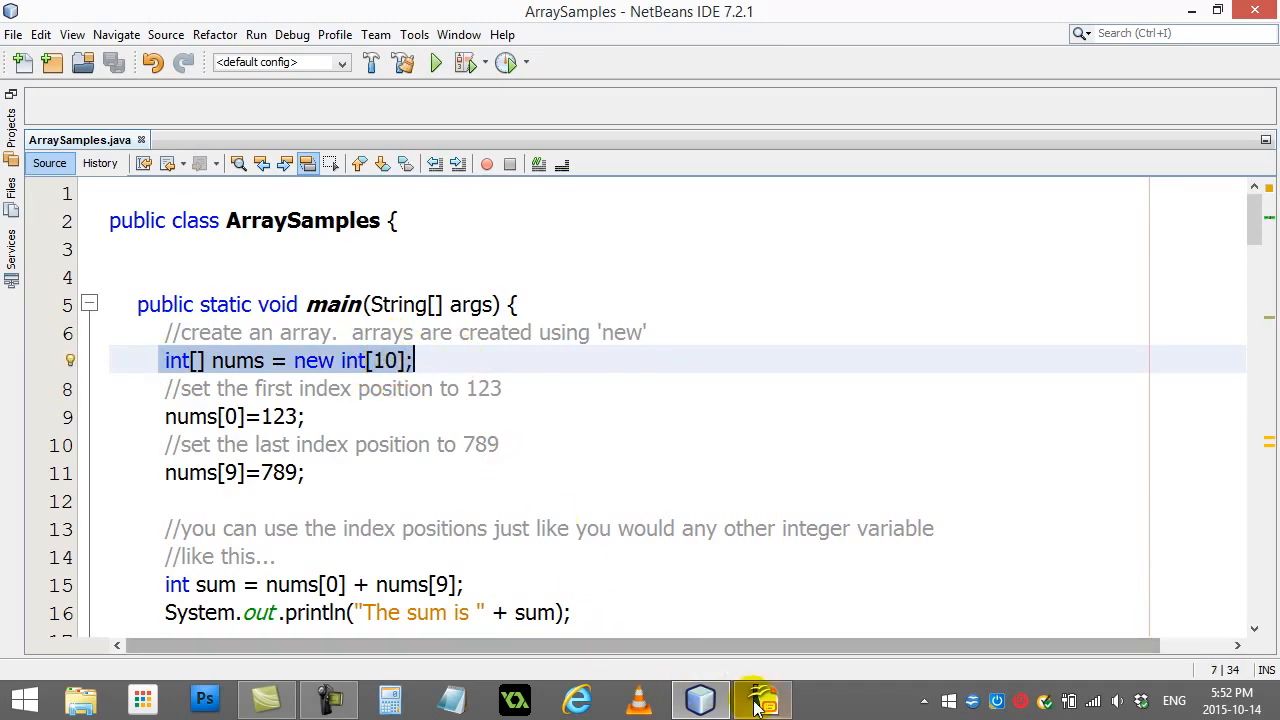
Fill the Impress array diagram's first four value cells with 999 and return to the ArraySamples code.
left_click(760, 698)
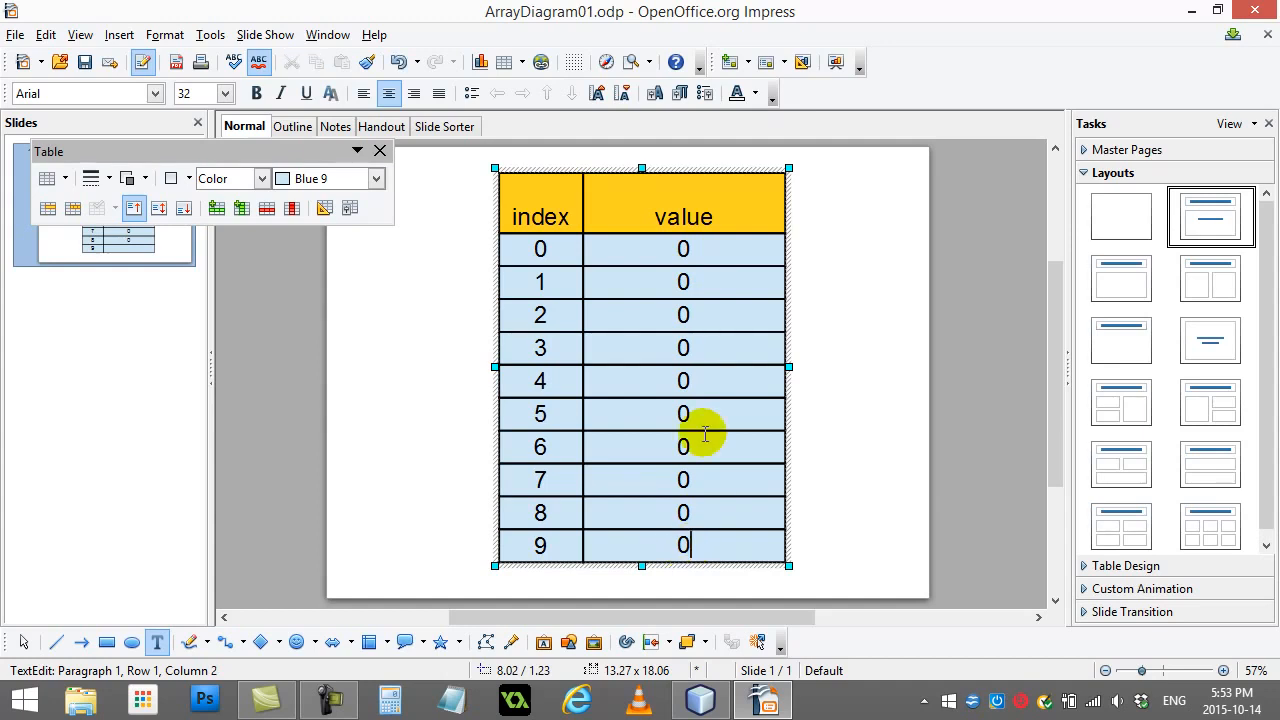
type("99")
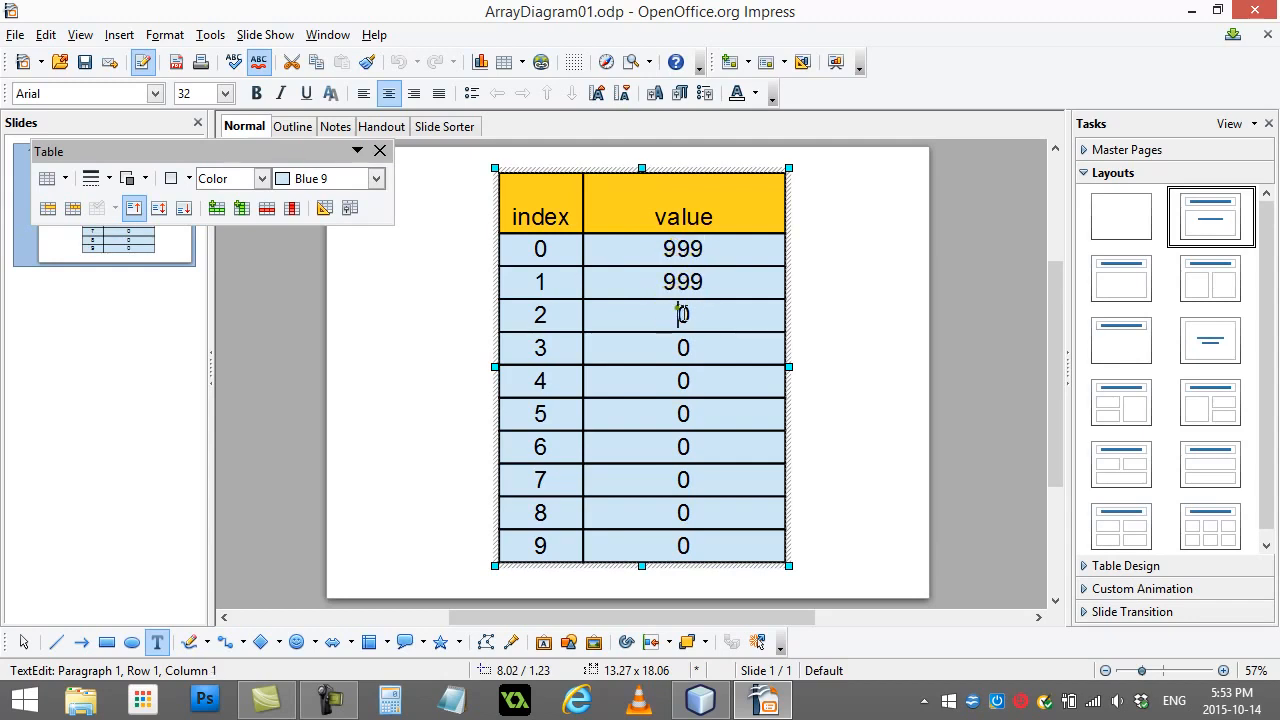
type("999")
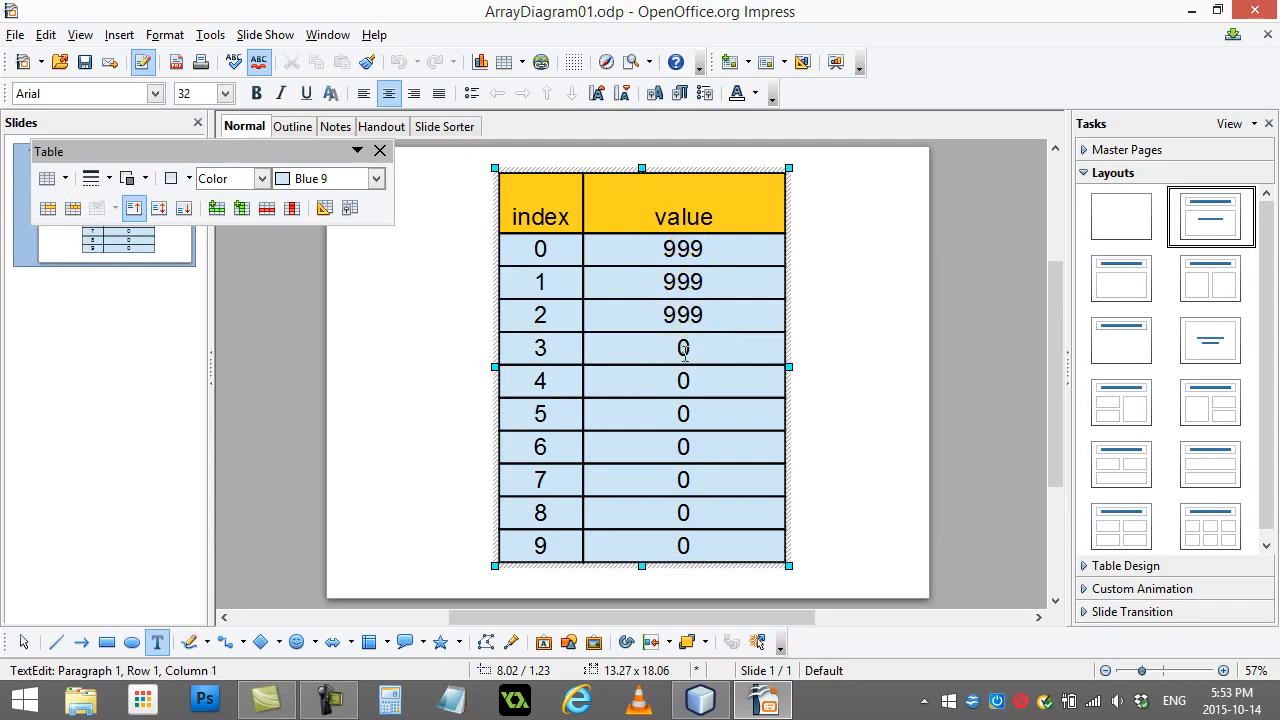
type("999")
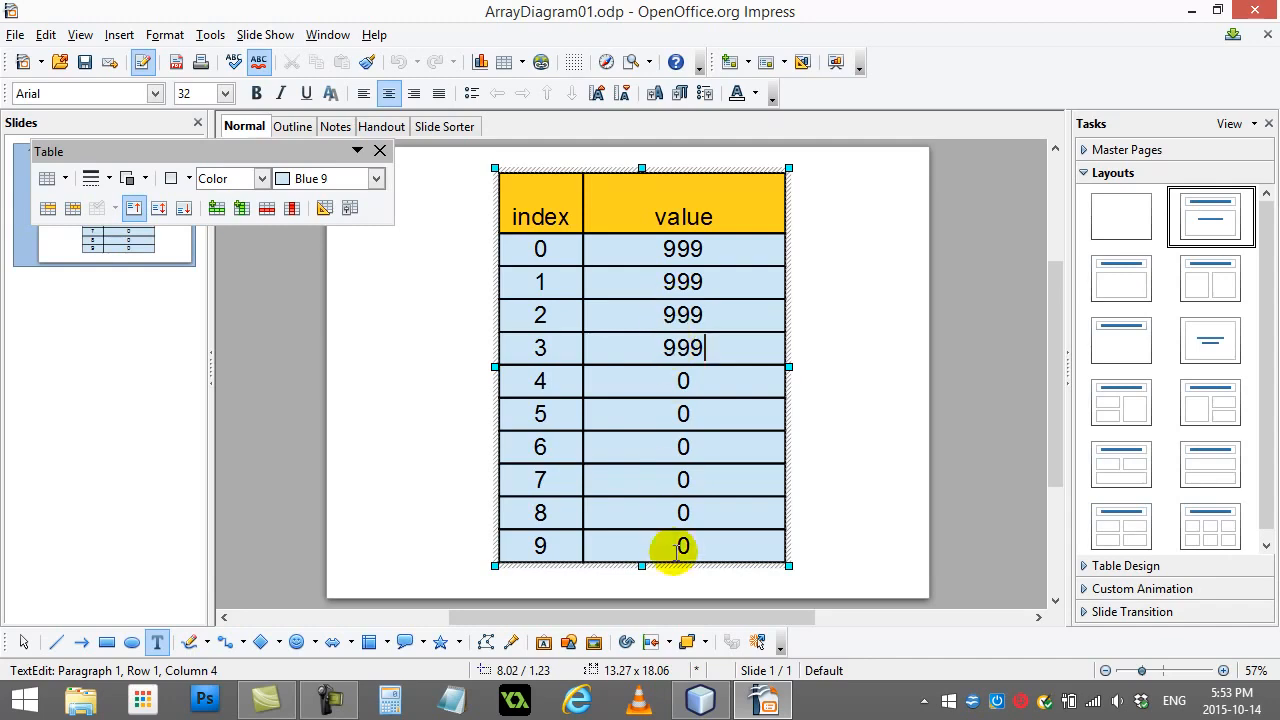
left_click(698, 700)
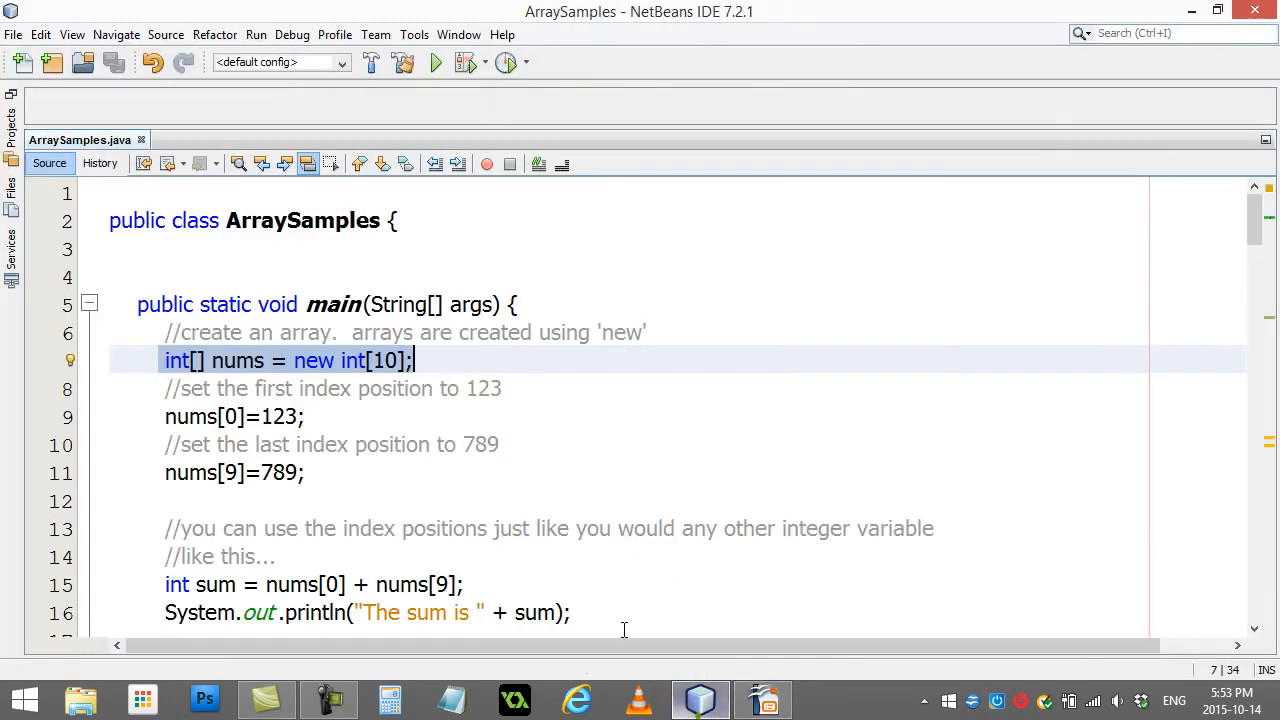
scroll("down", 3)
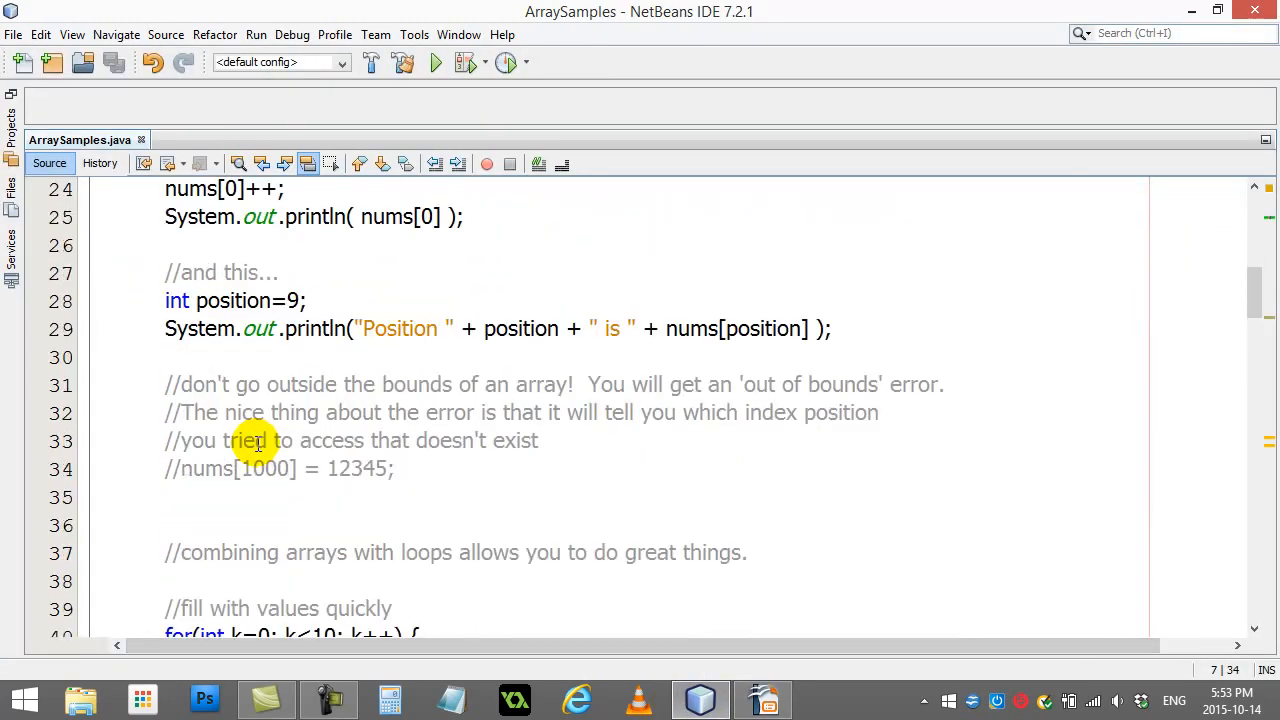
scroll("down", 3)
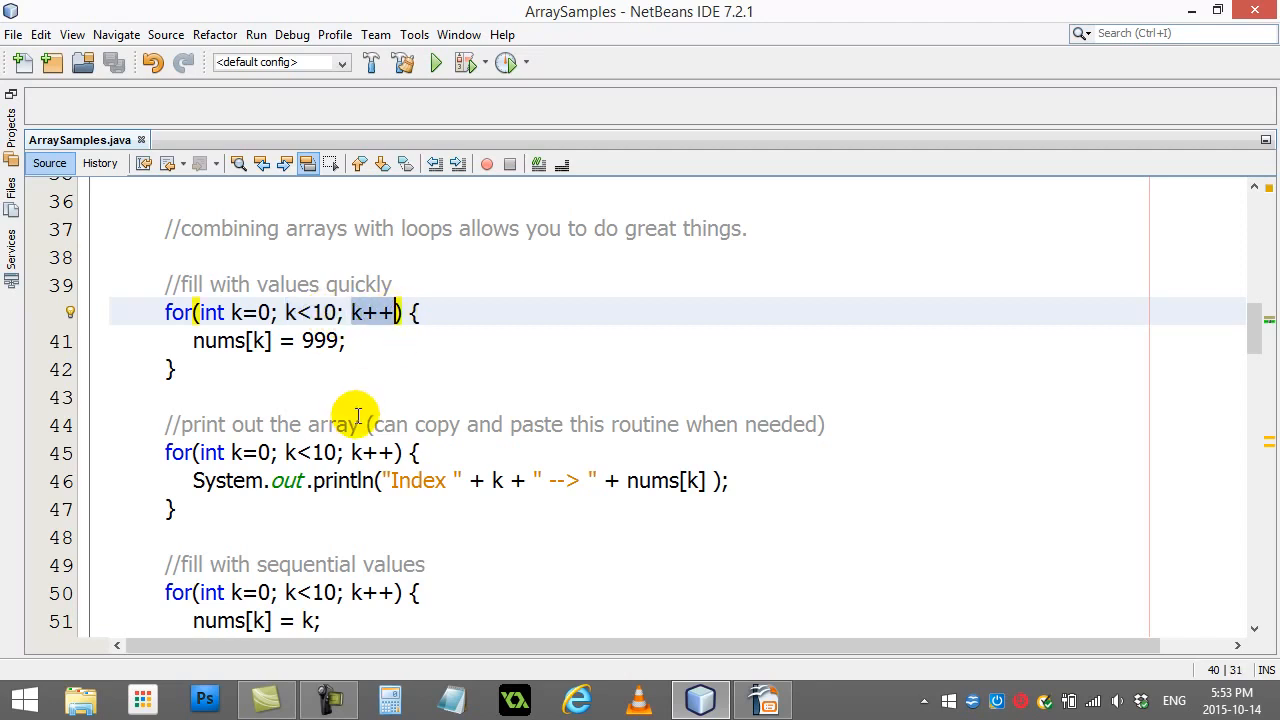
mouse_move(256, 410)
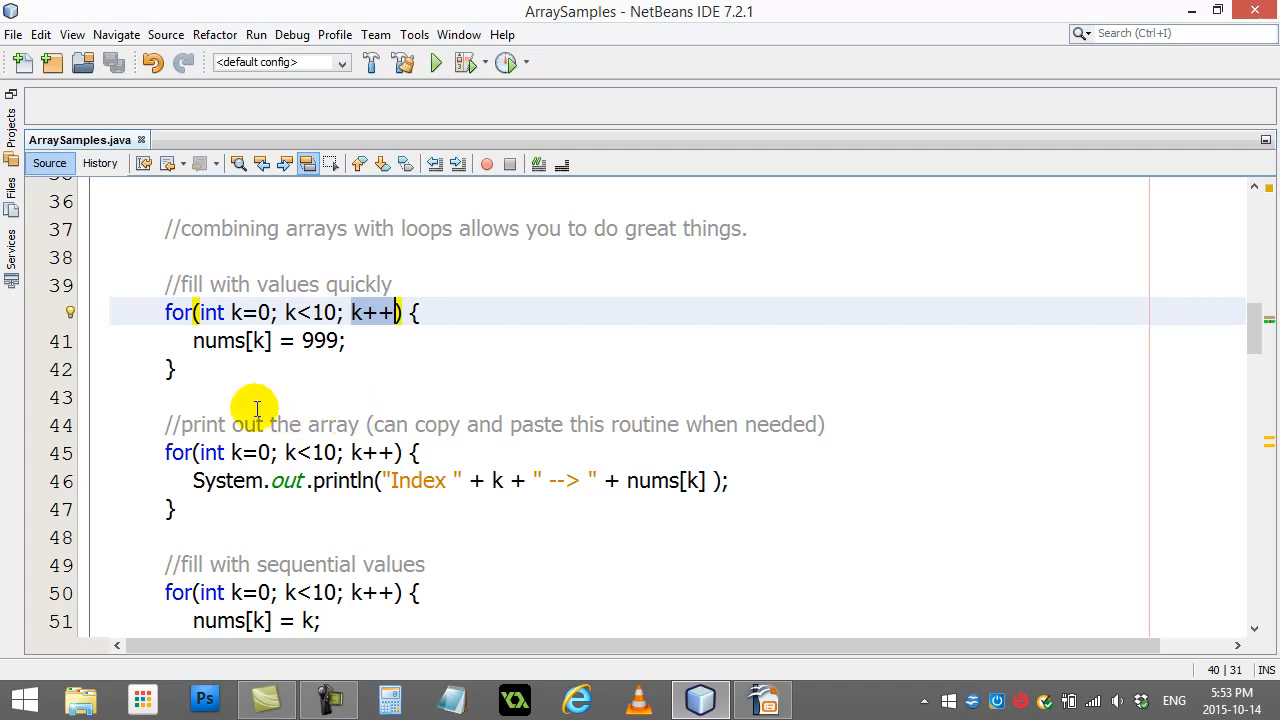
left_click(268, 312)
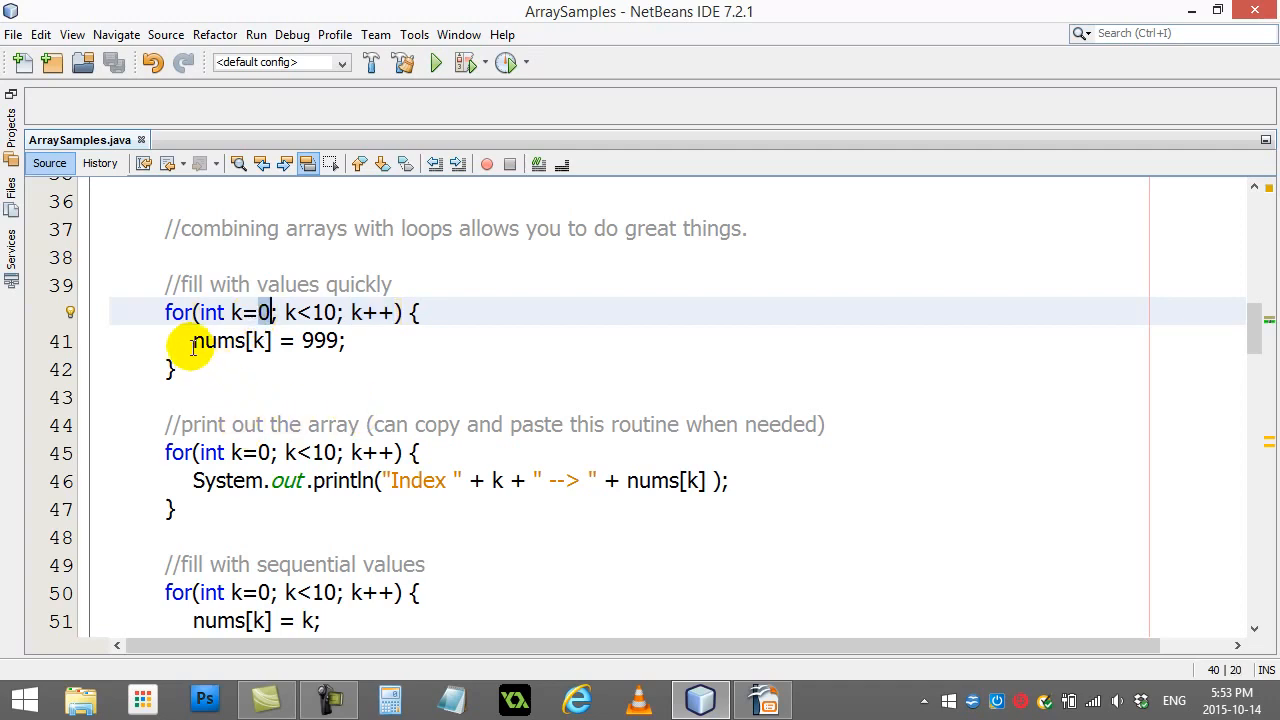
left_click(256, 340)
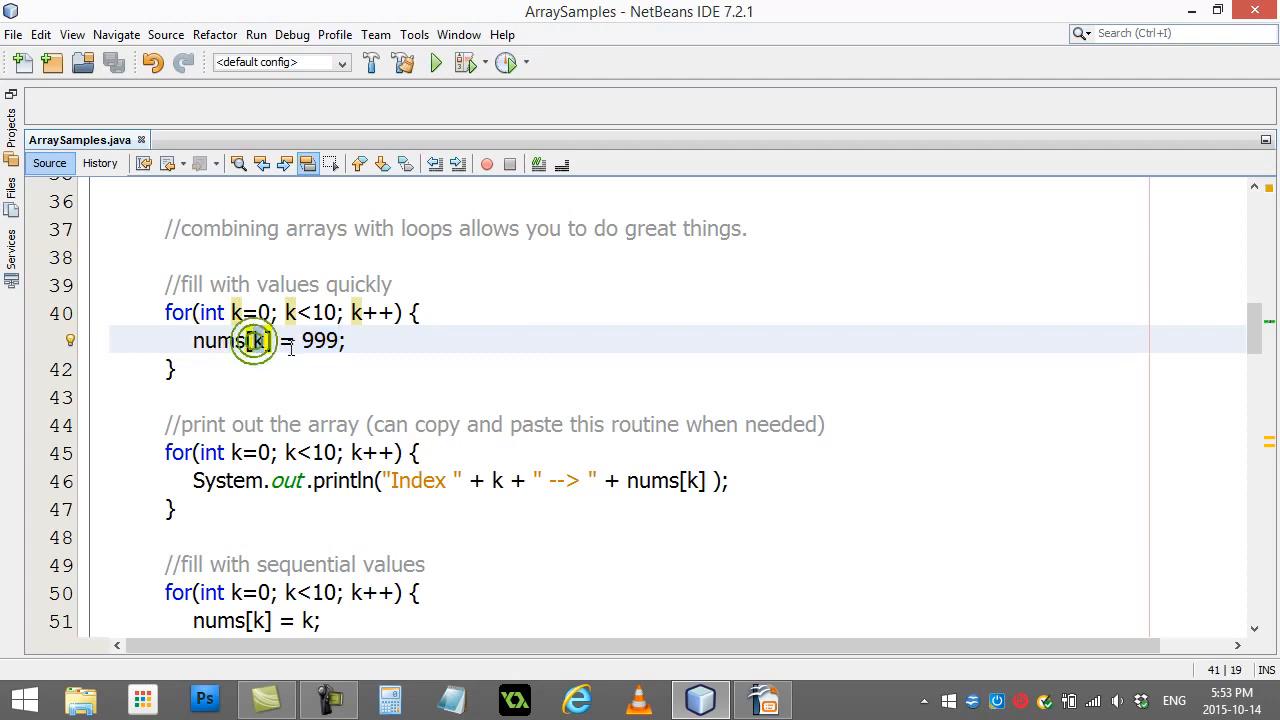
double_click(318, 340)
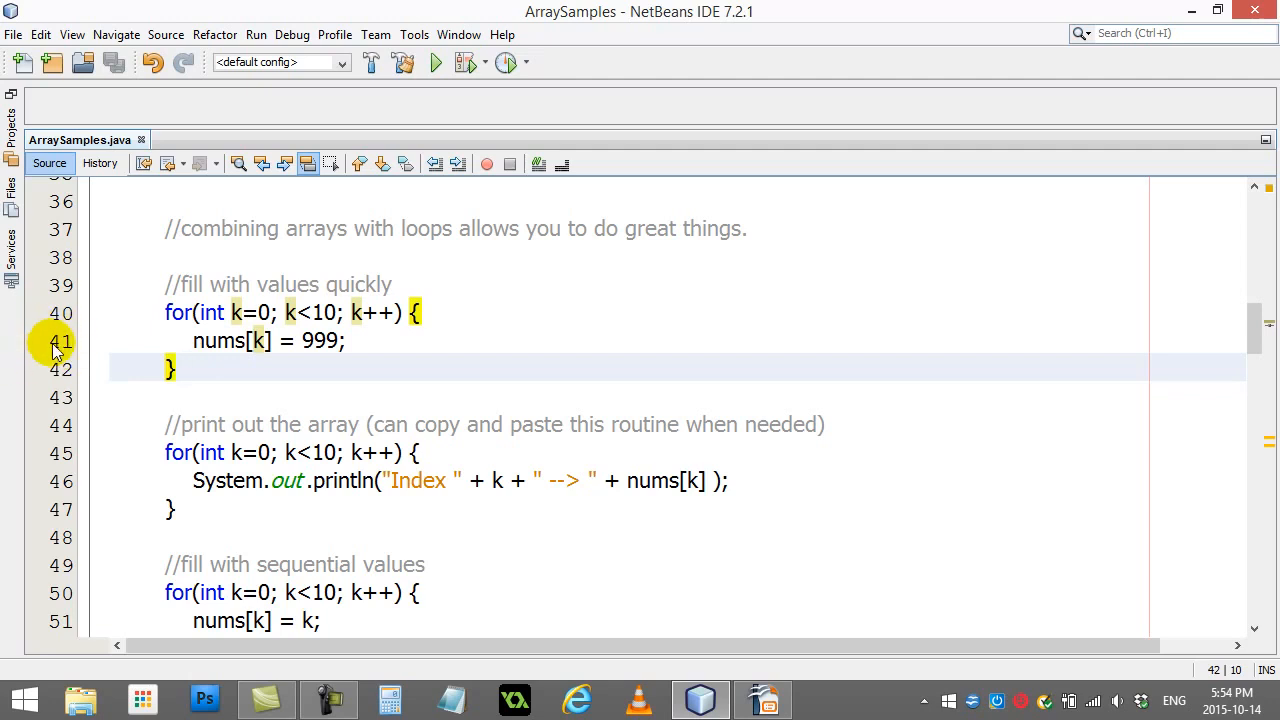
Add a breakpoint on nums[k] = 999 and start a debug run of ArraySamples.
left_click(68, 340)
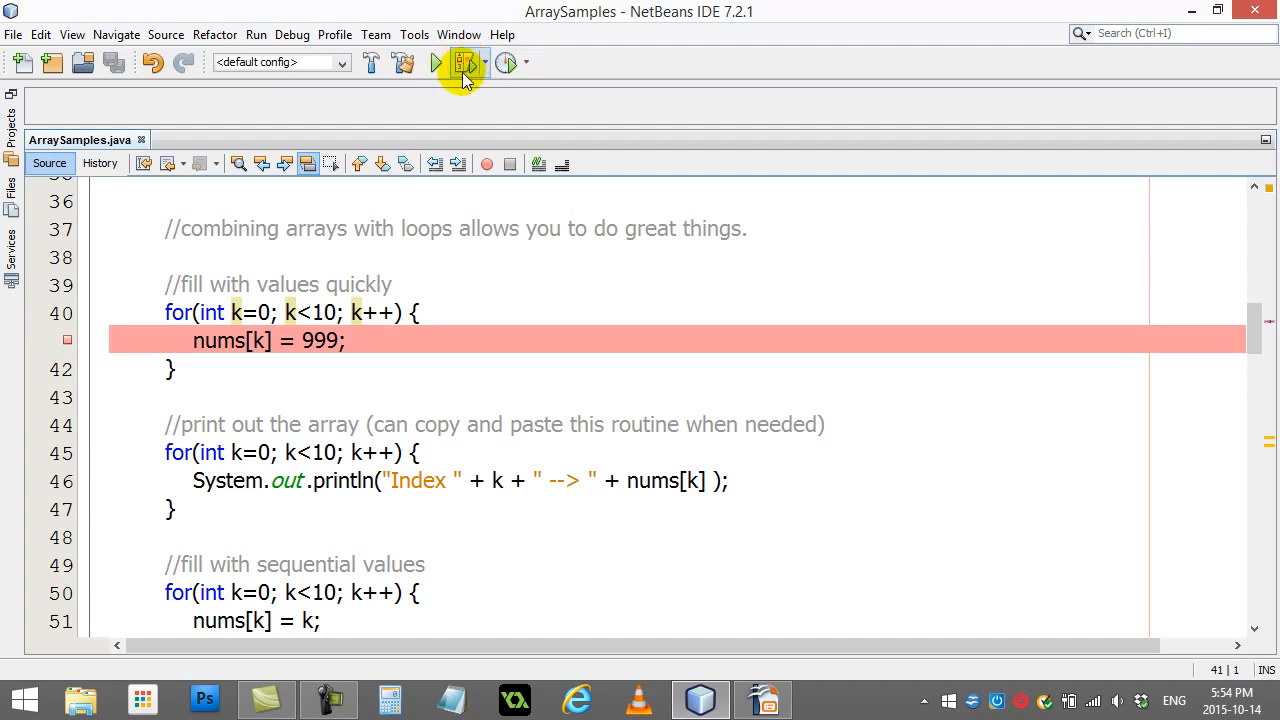
mouse_move(464, 62)
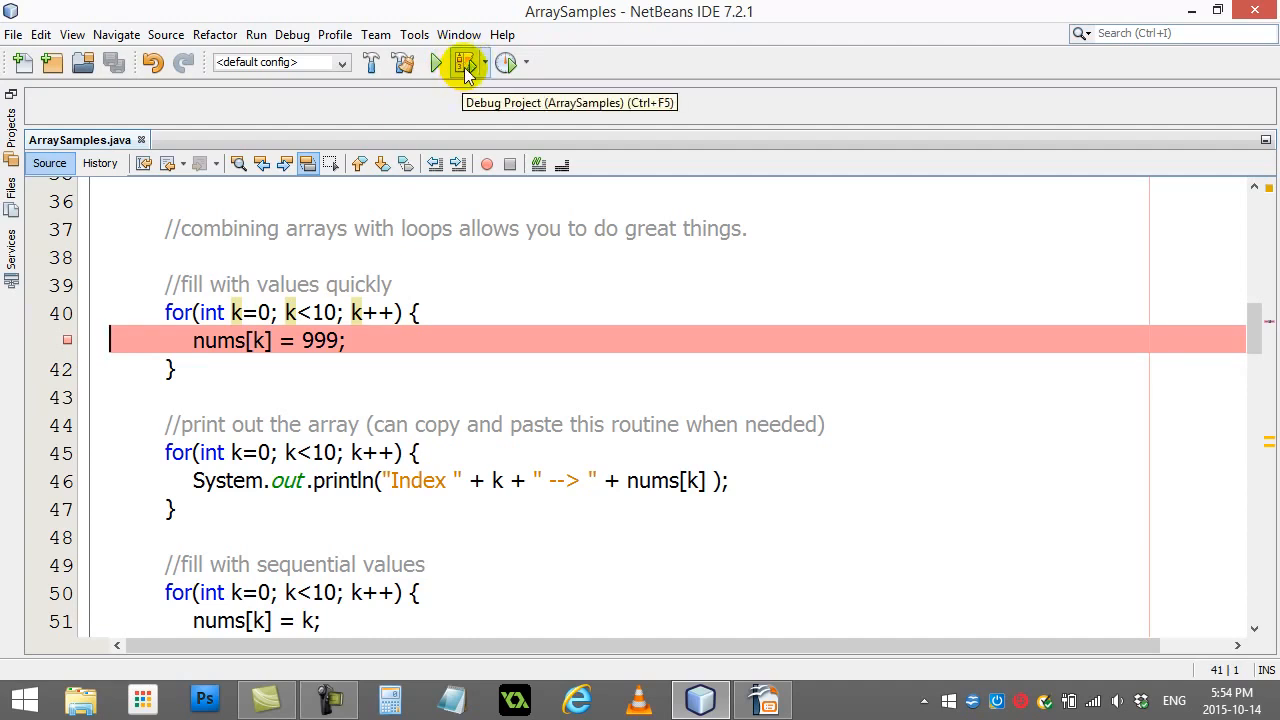
left_click(466, 62)
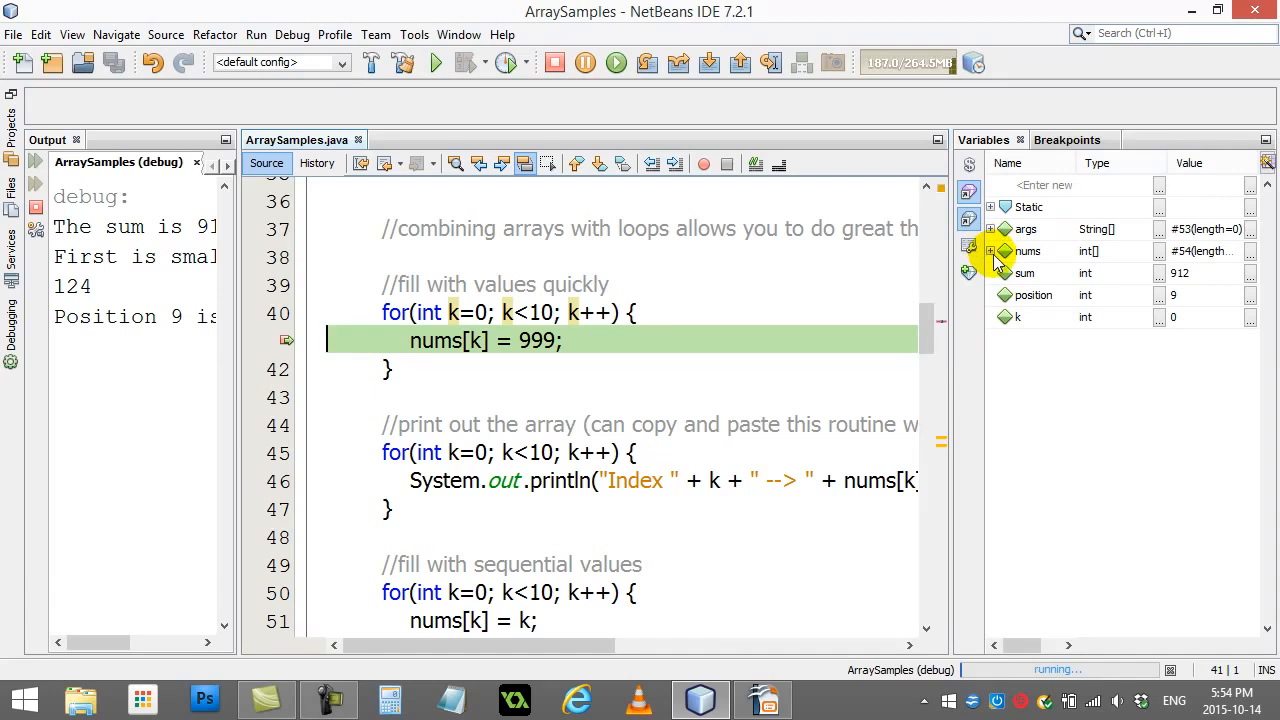
Expand nums in Variables and step the fill loop, elements turning 999 as k advances to 9.
left_click(992, 252)
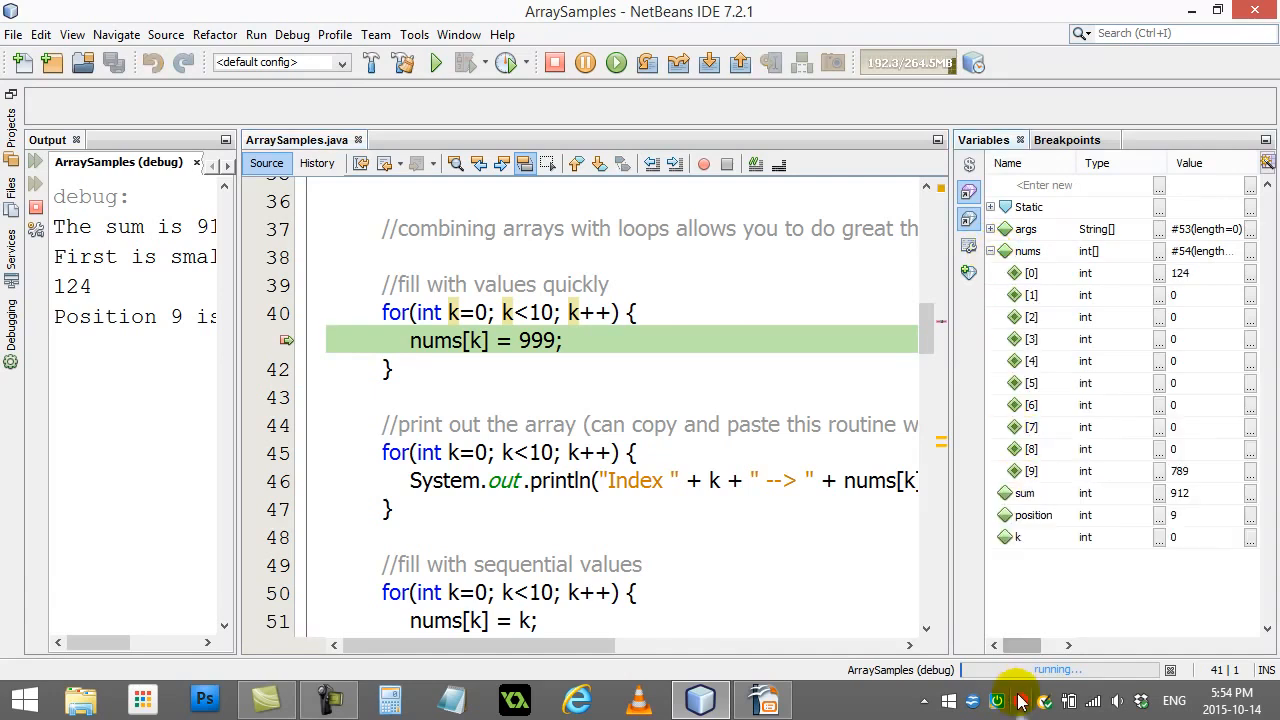
mouse_move(800, 496)
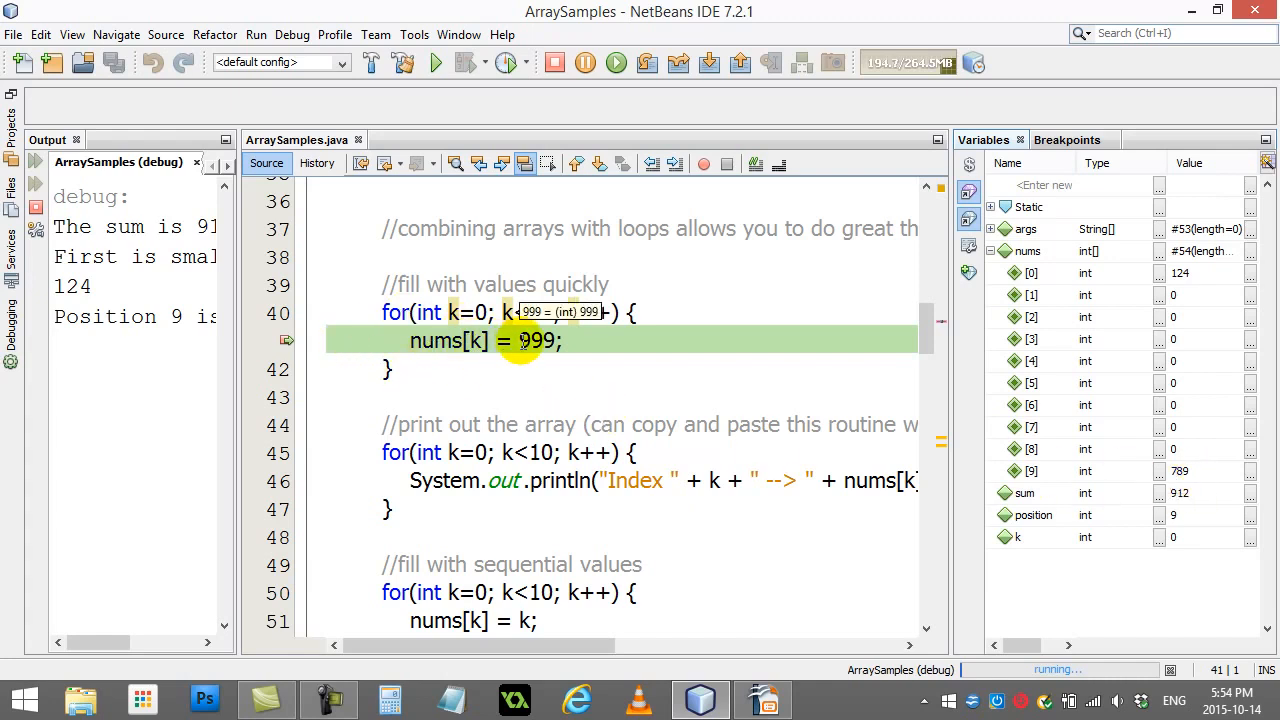
left_click(648, 62)
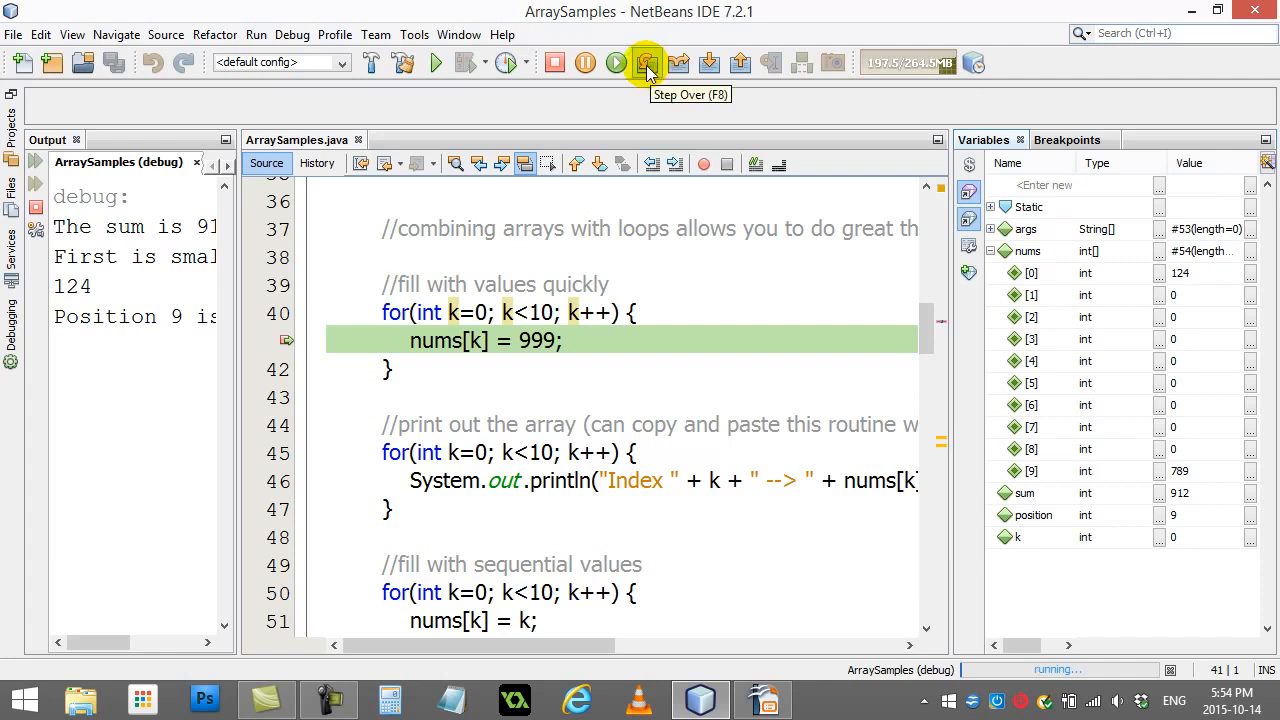
left_click(648, 62)
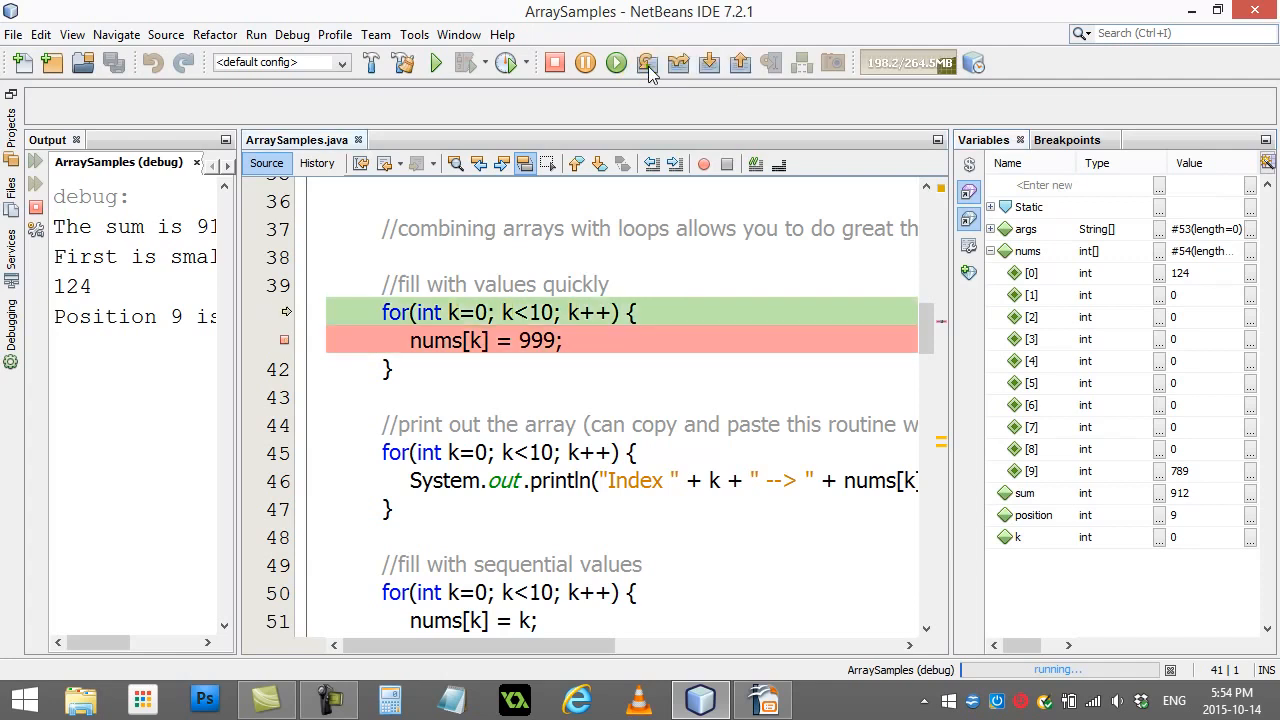
left_click(648, 62)
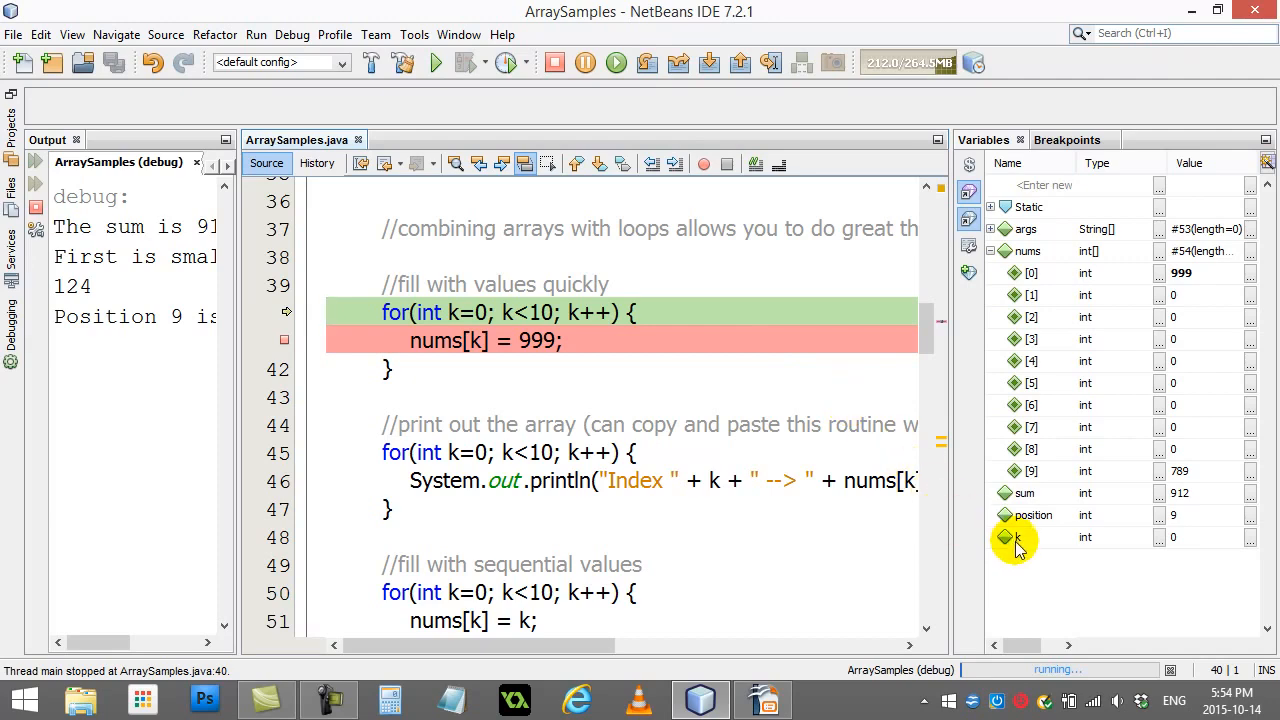
left_click(648, 62)
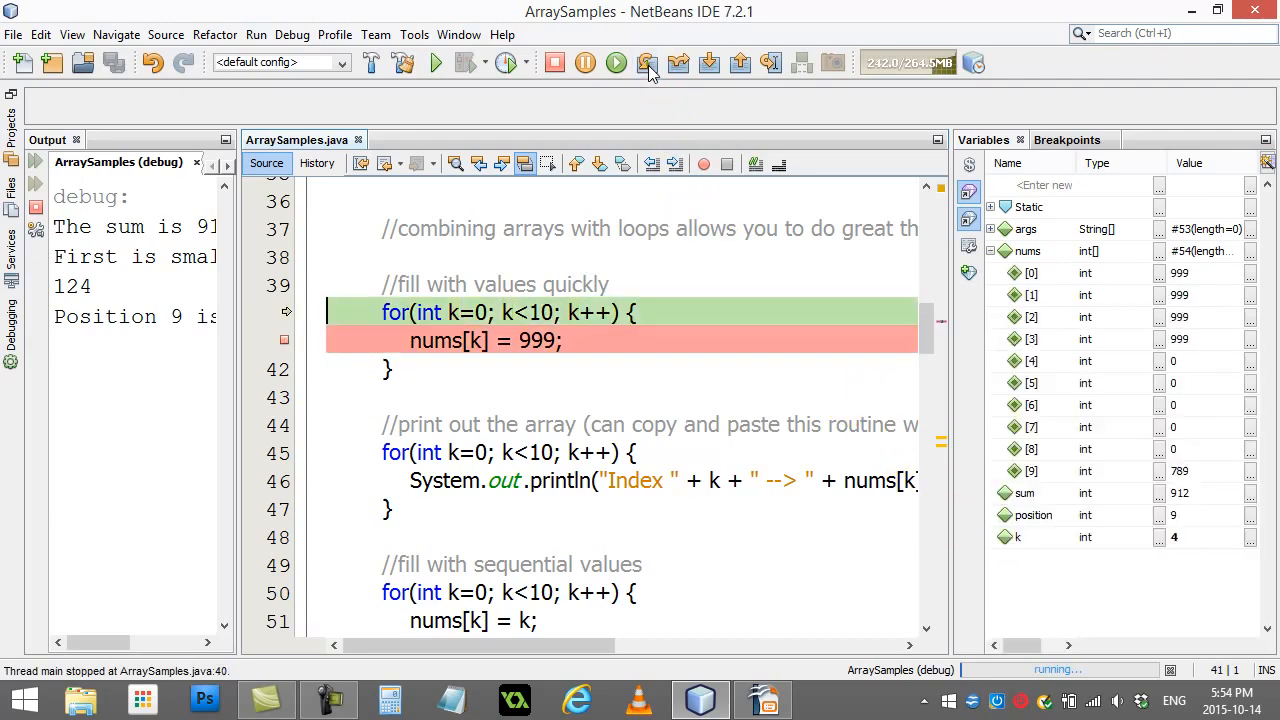
left_click(648, 62)
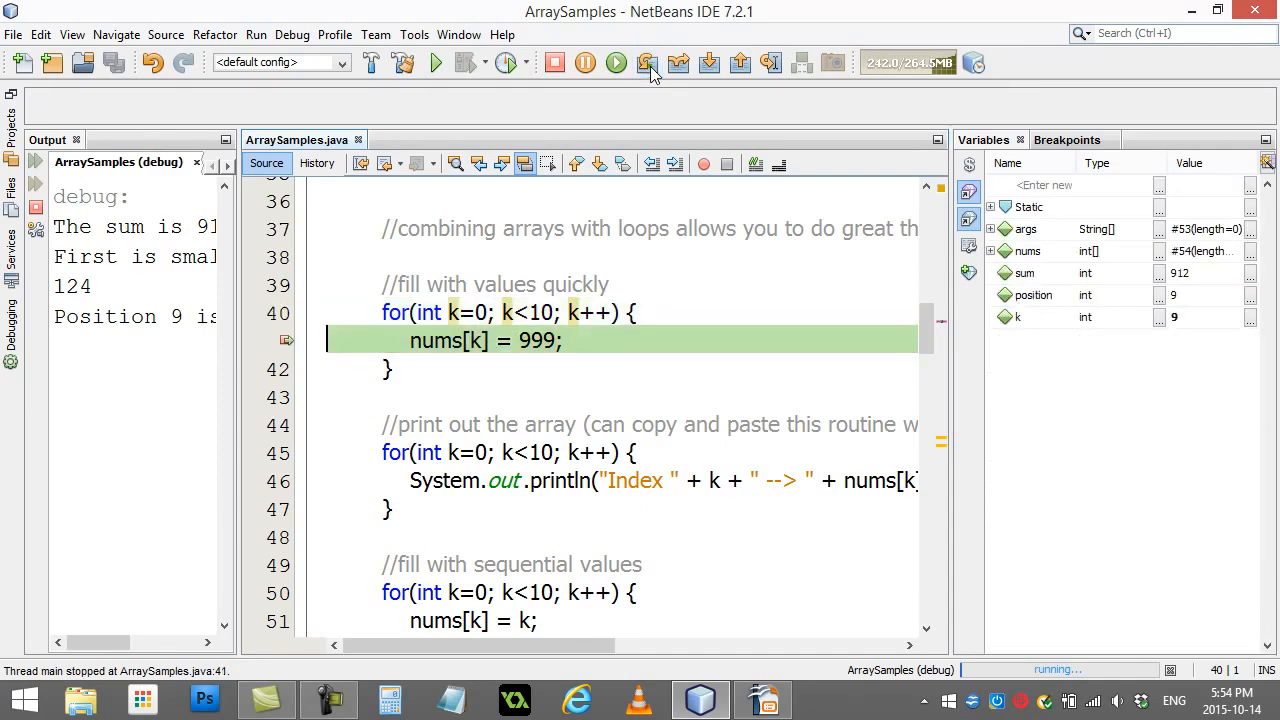
Step through the print loop, the output listing Index 0 through Index 7 as 999.
left_click(648, 62)
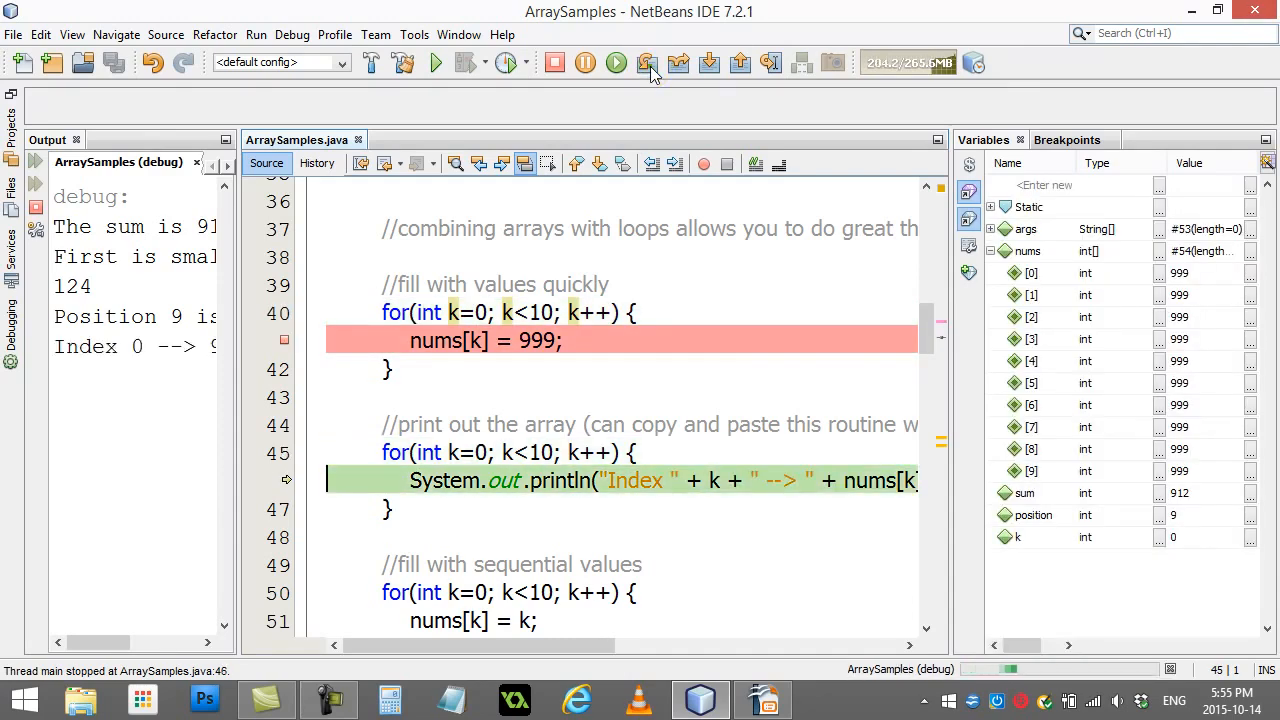
left_click(648, 62)
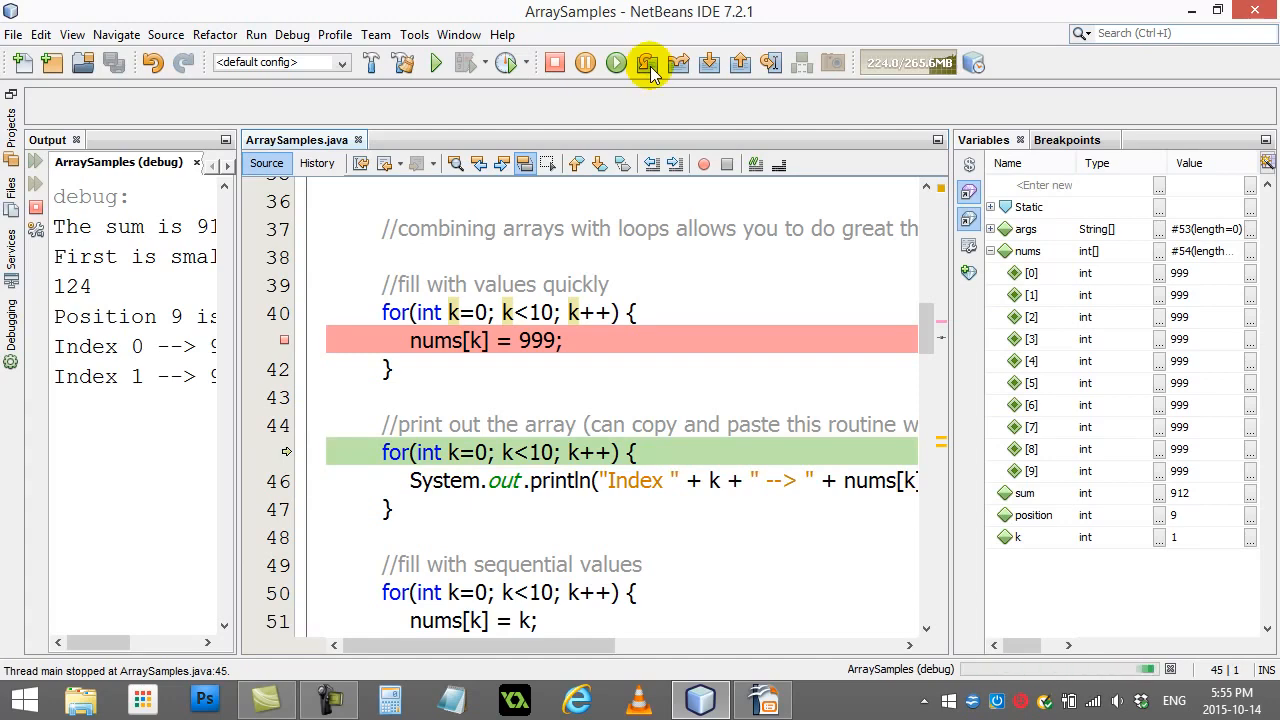
left_click(648, 62)
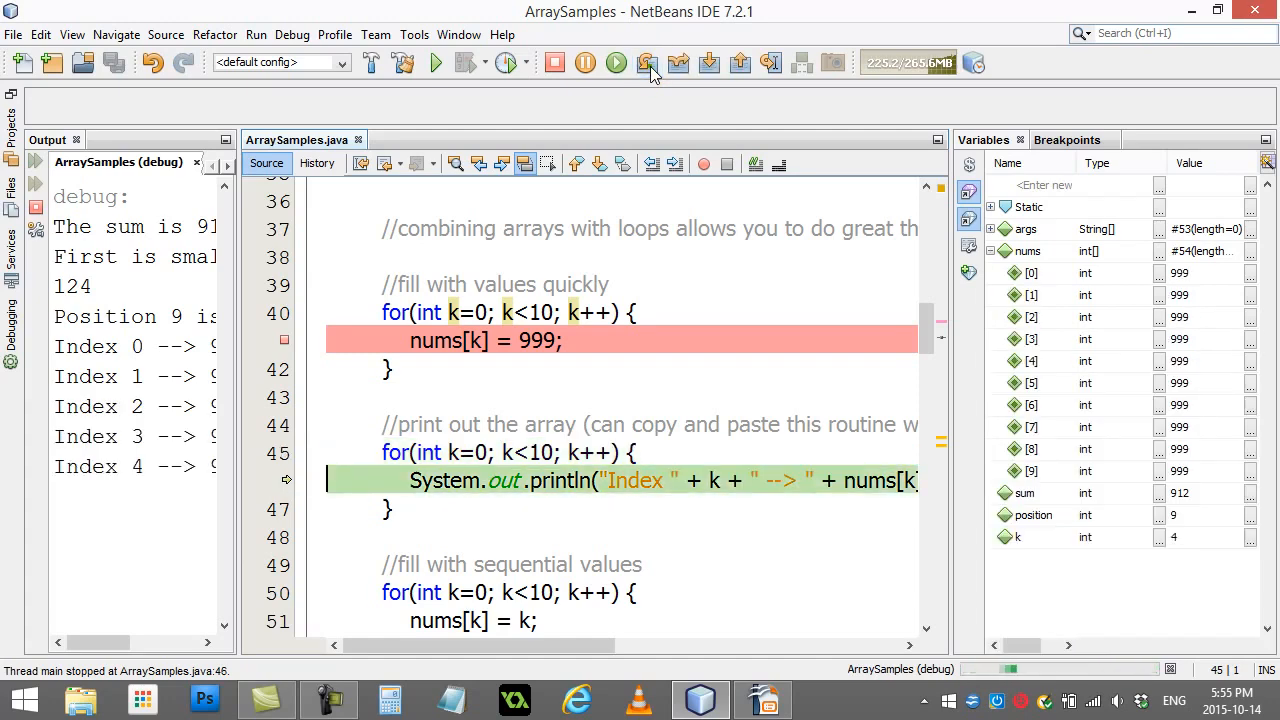
left_click(616, 62)
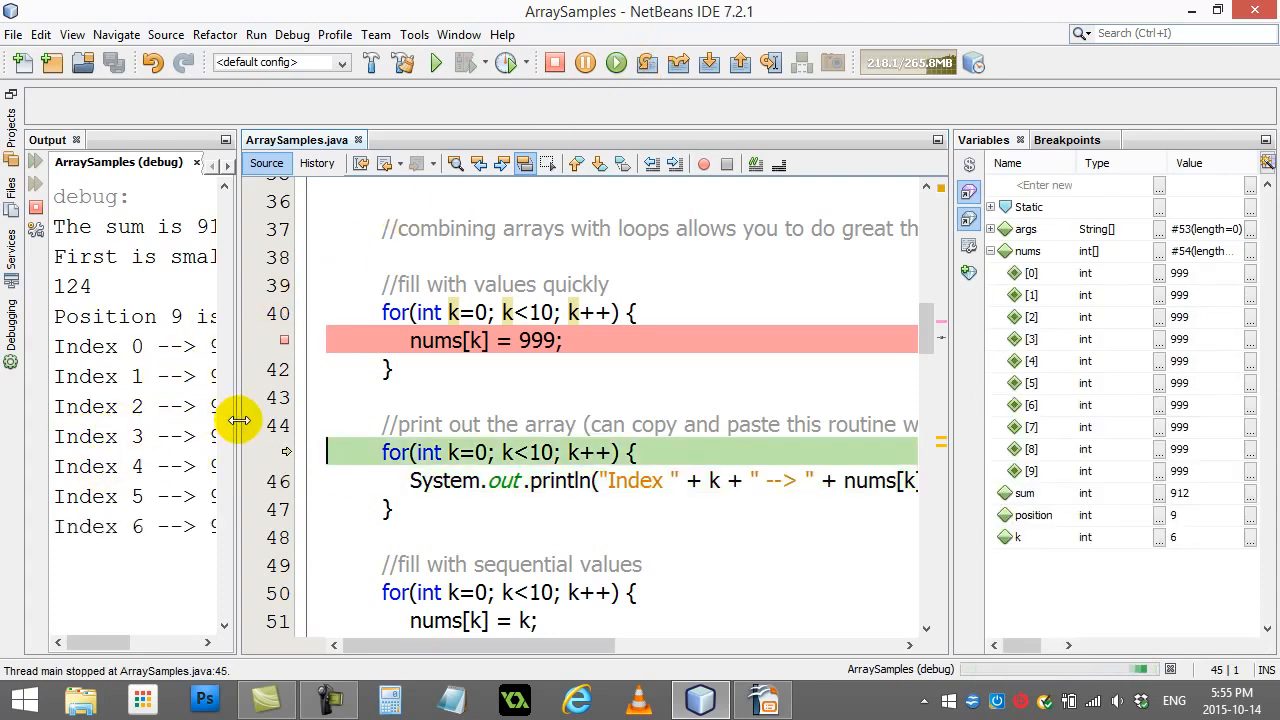
left_click(644, 62)
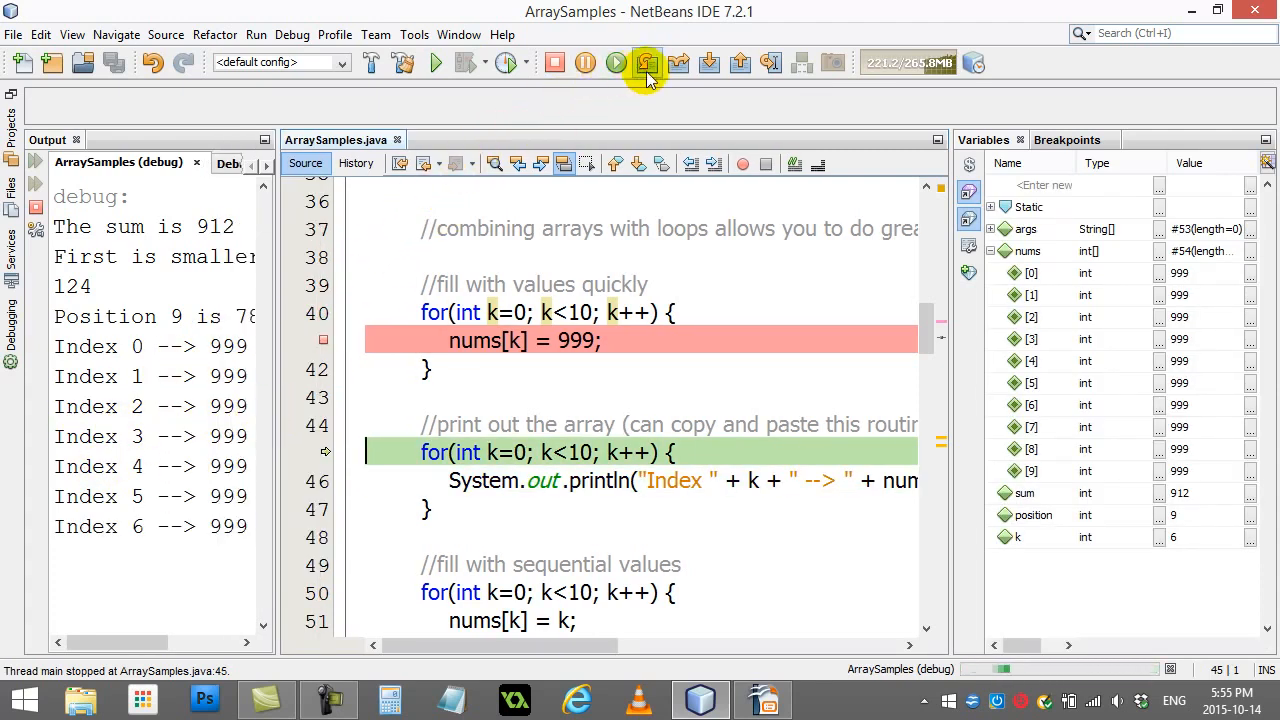
left_click(646, 62)
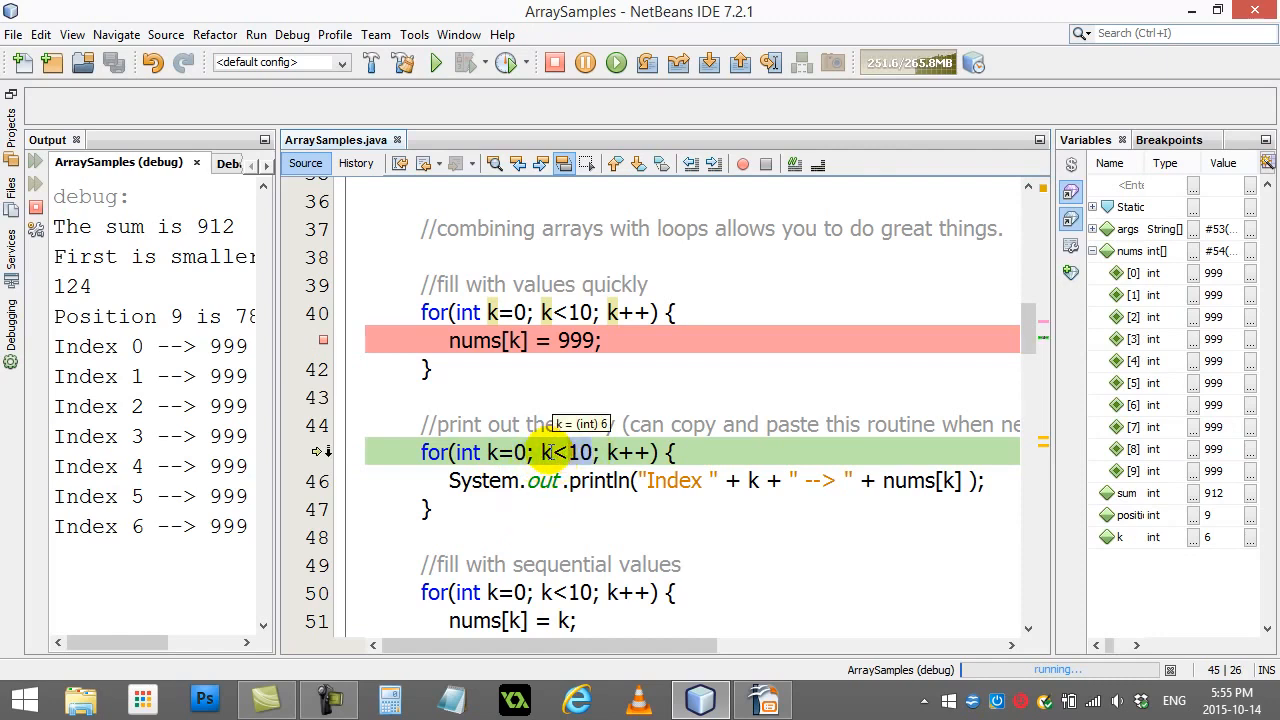
mouse_move(684, 480)
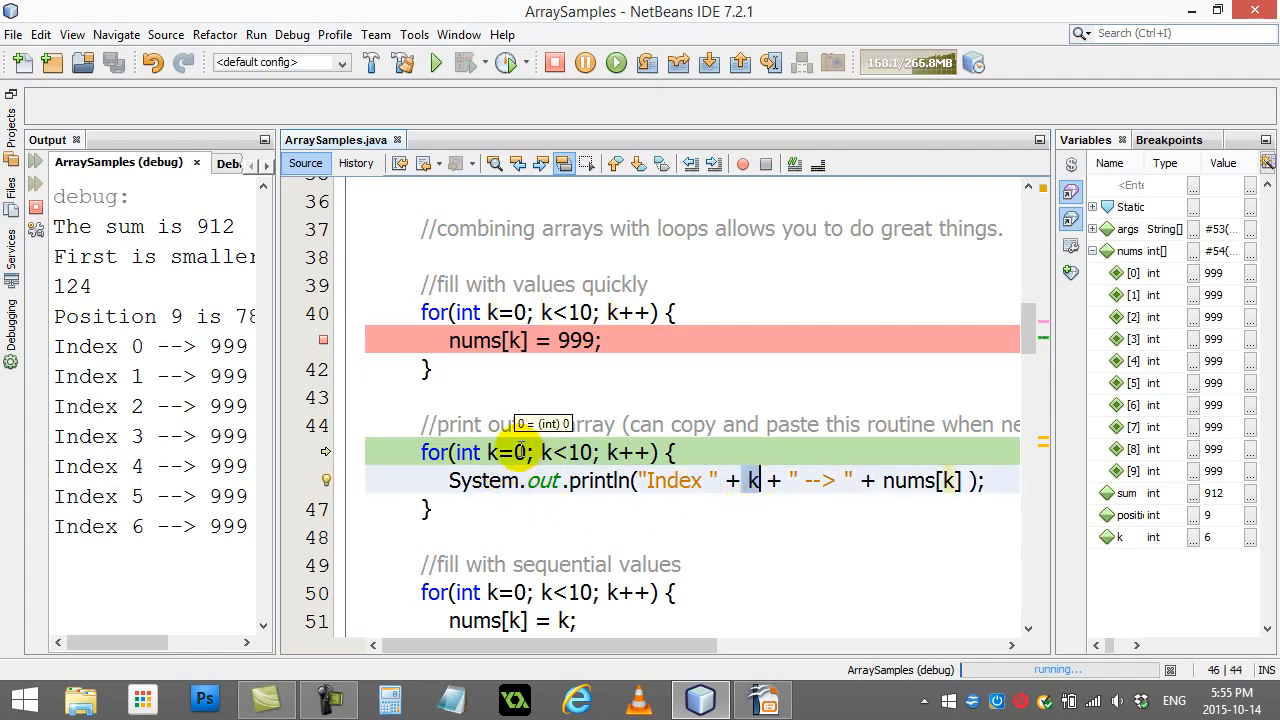
mouse_move(136, 456)
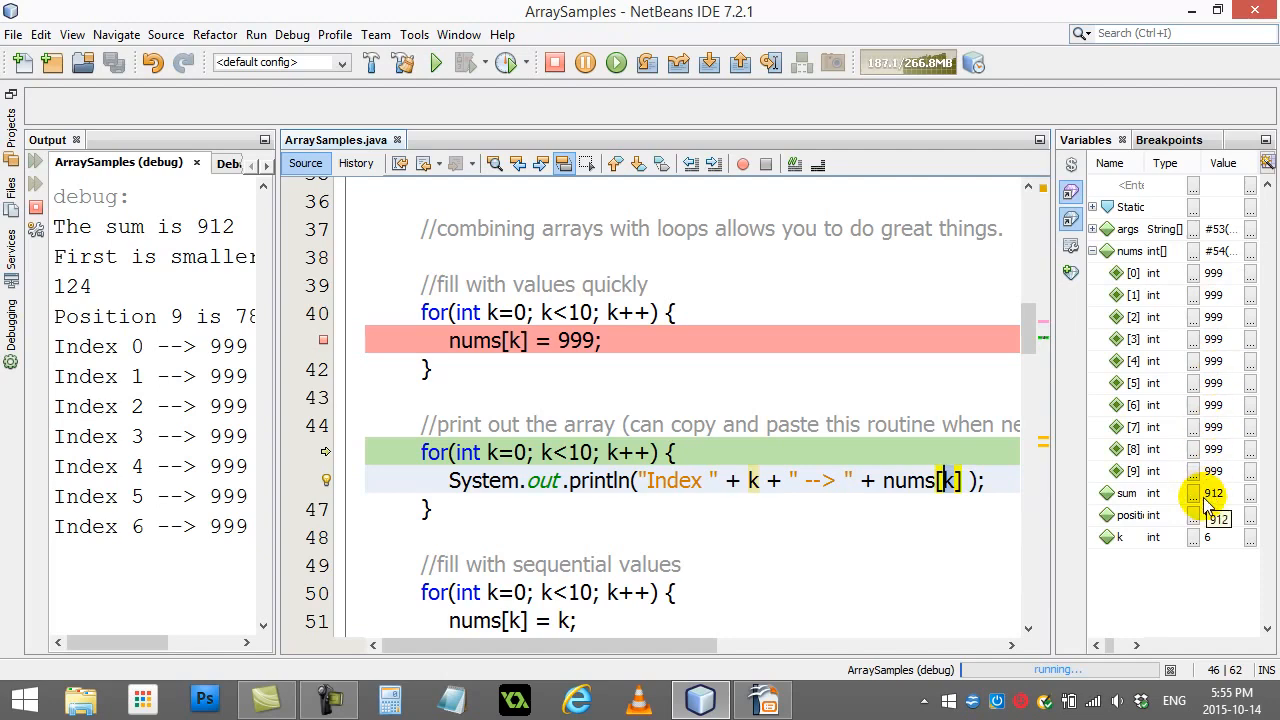
left_click(648, 62)
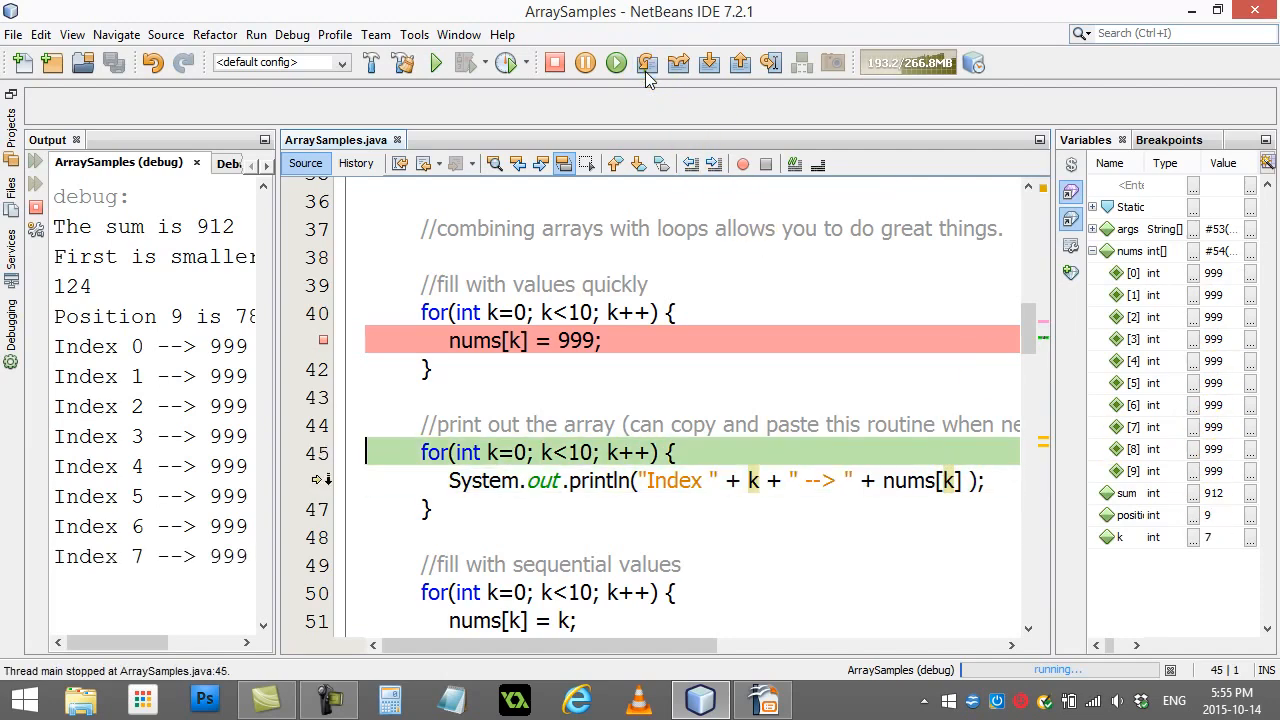
left_click(648, 62)
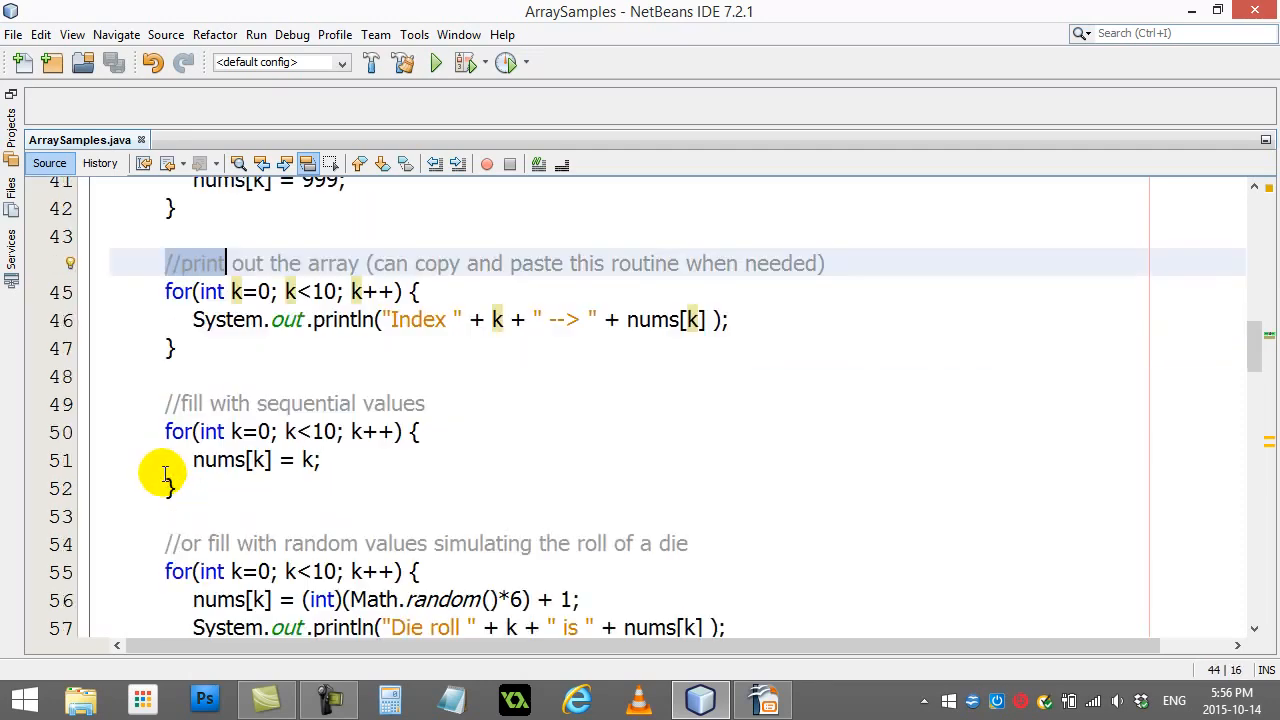
Scroll ArraySamples.java down to the sequential-values fill loop and the die-roll loop.
scroll("down", 3)
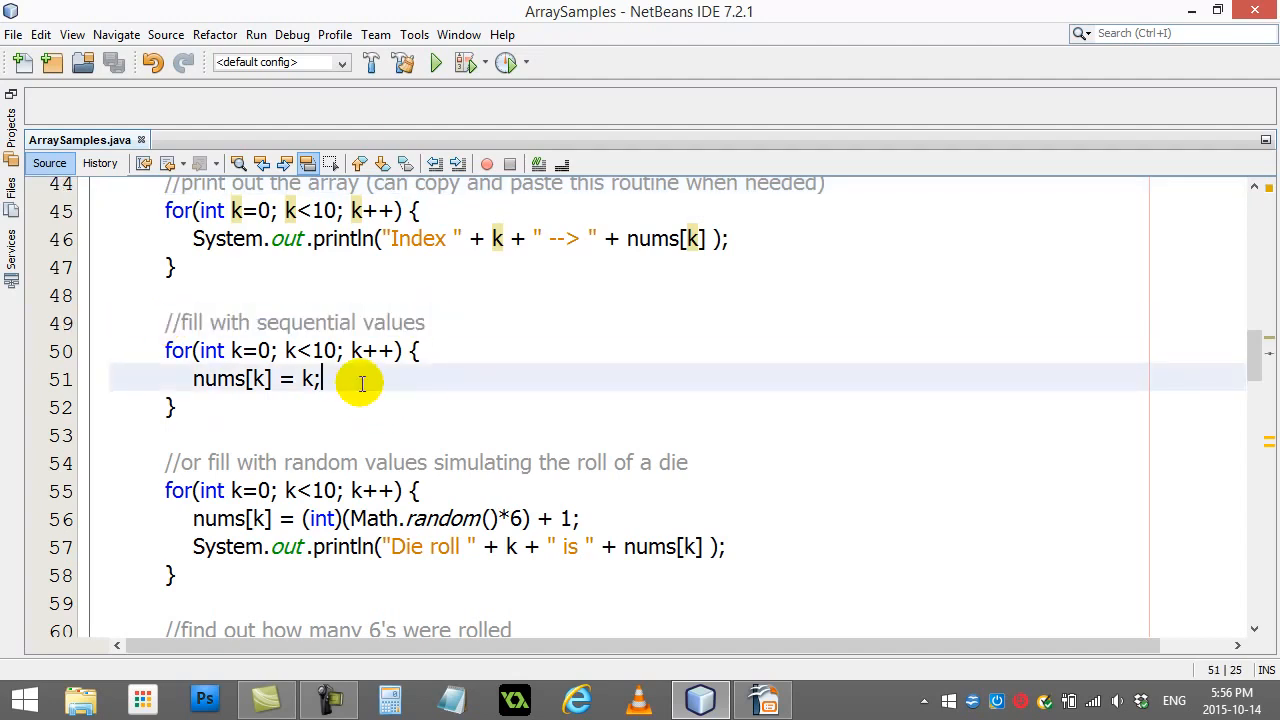
mouse_move(258, 350)
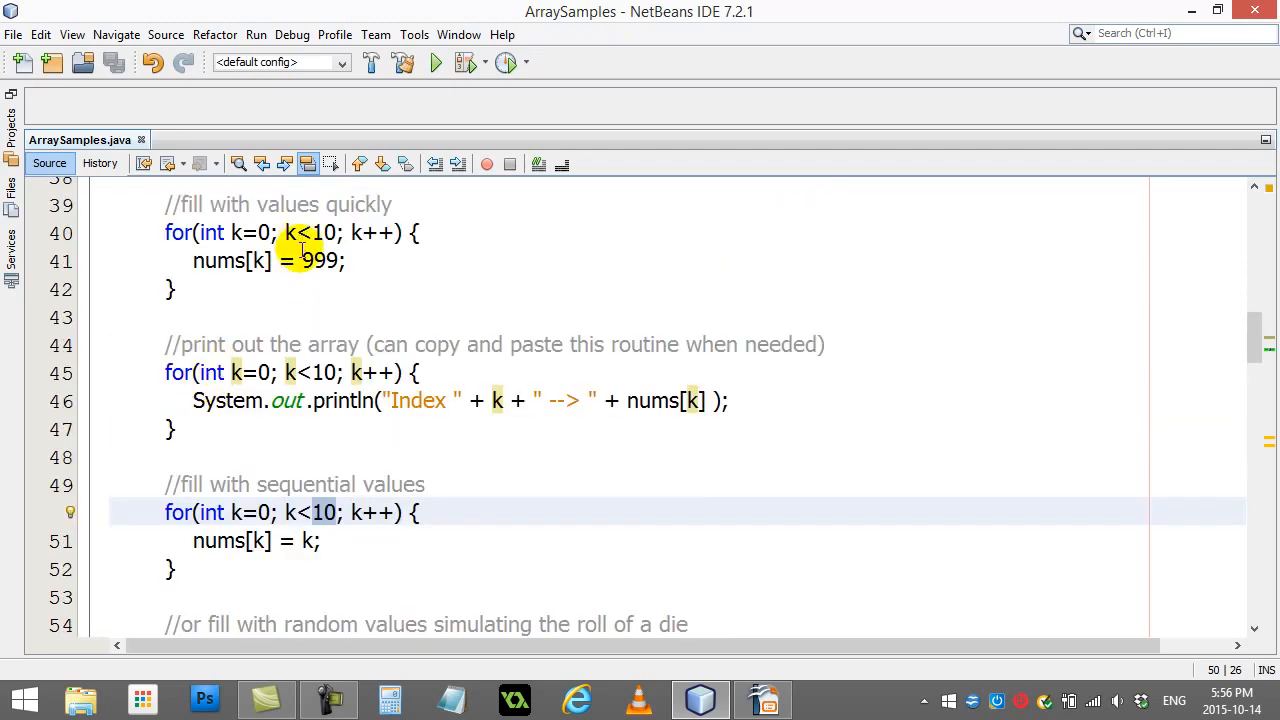
scroll("down", 3)
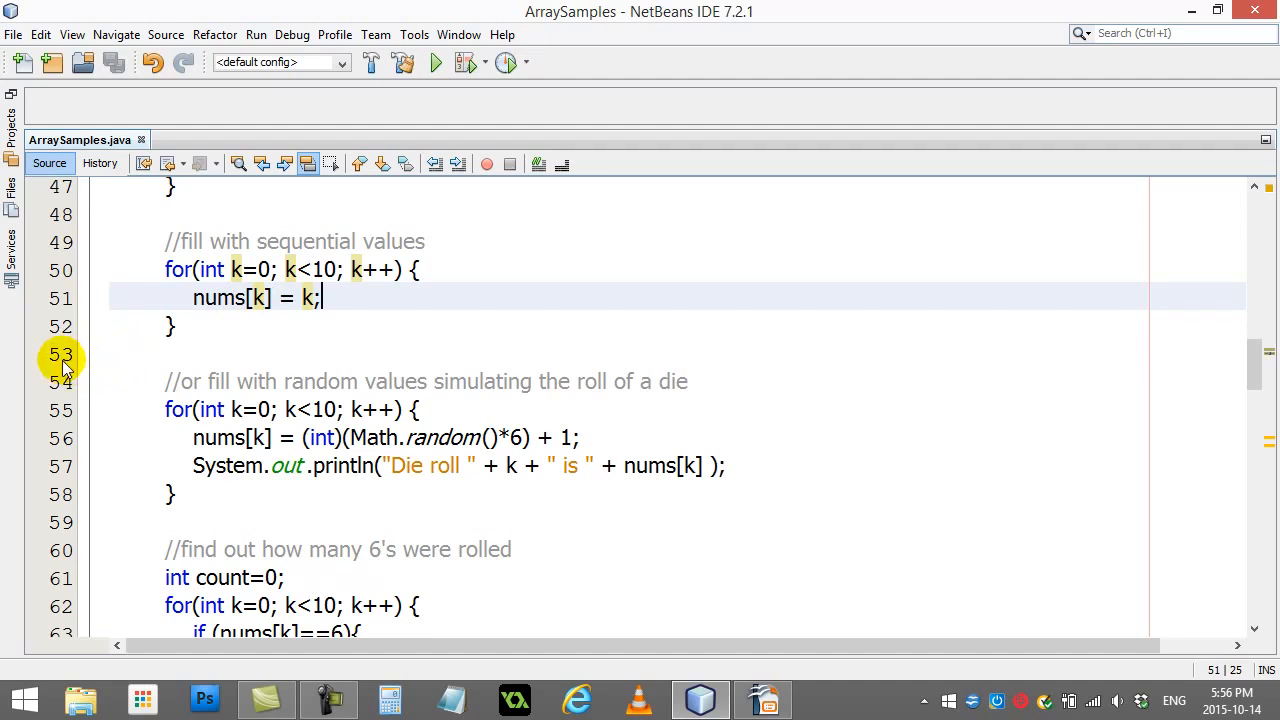
Add a breakpoint on nums[k] = k and start debugging the program.
left_click(60, 356)
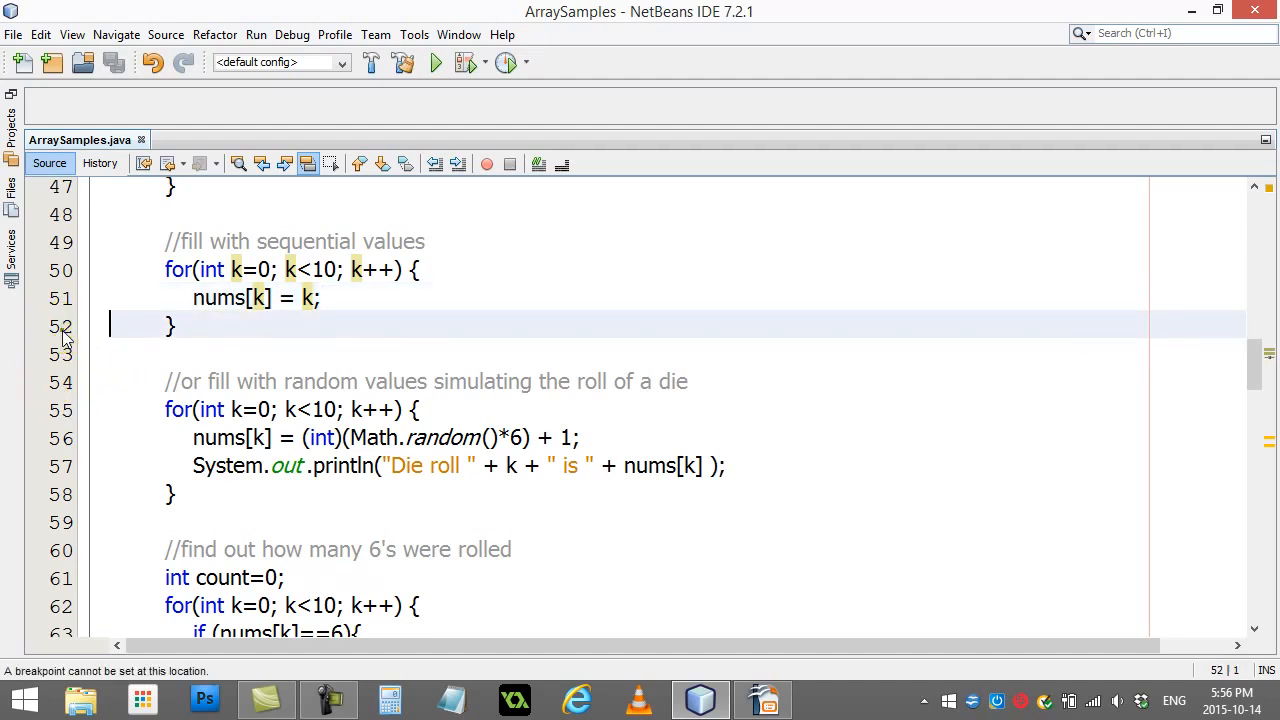
left_click(68, 296)
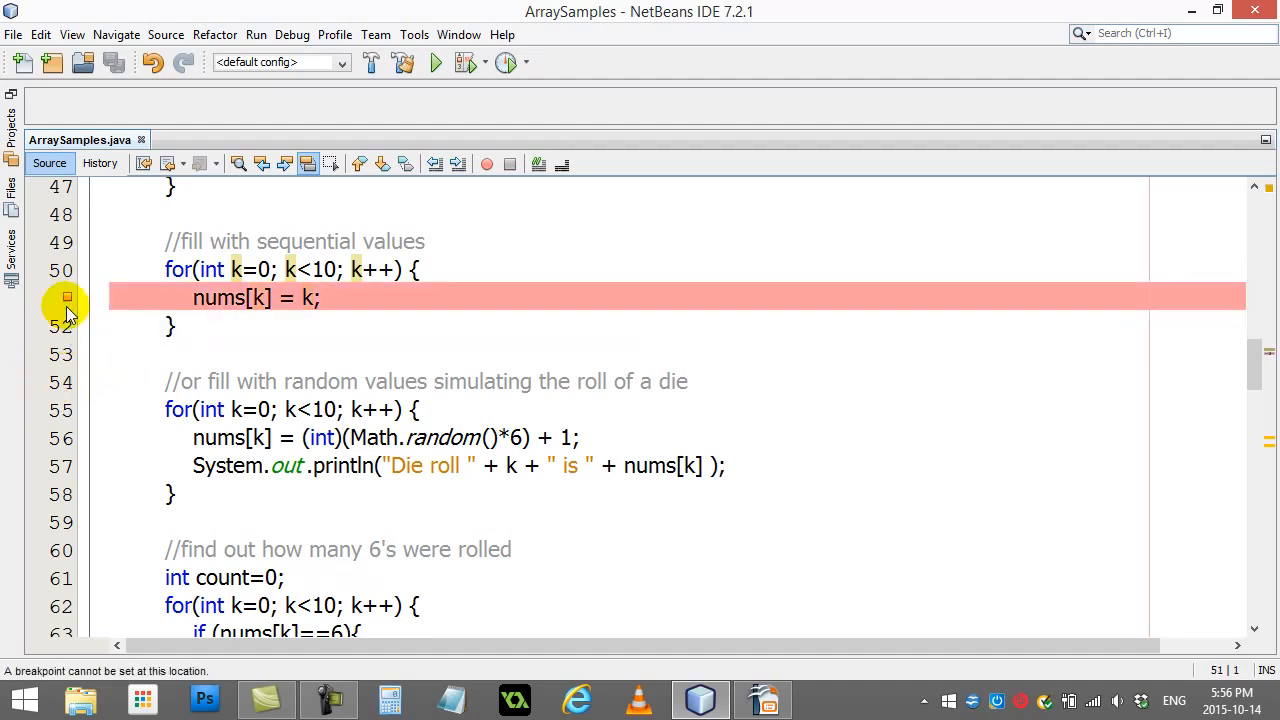
left_click(436, 62)
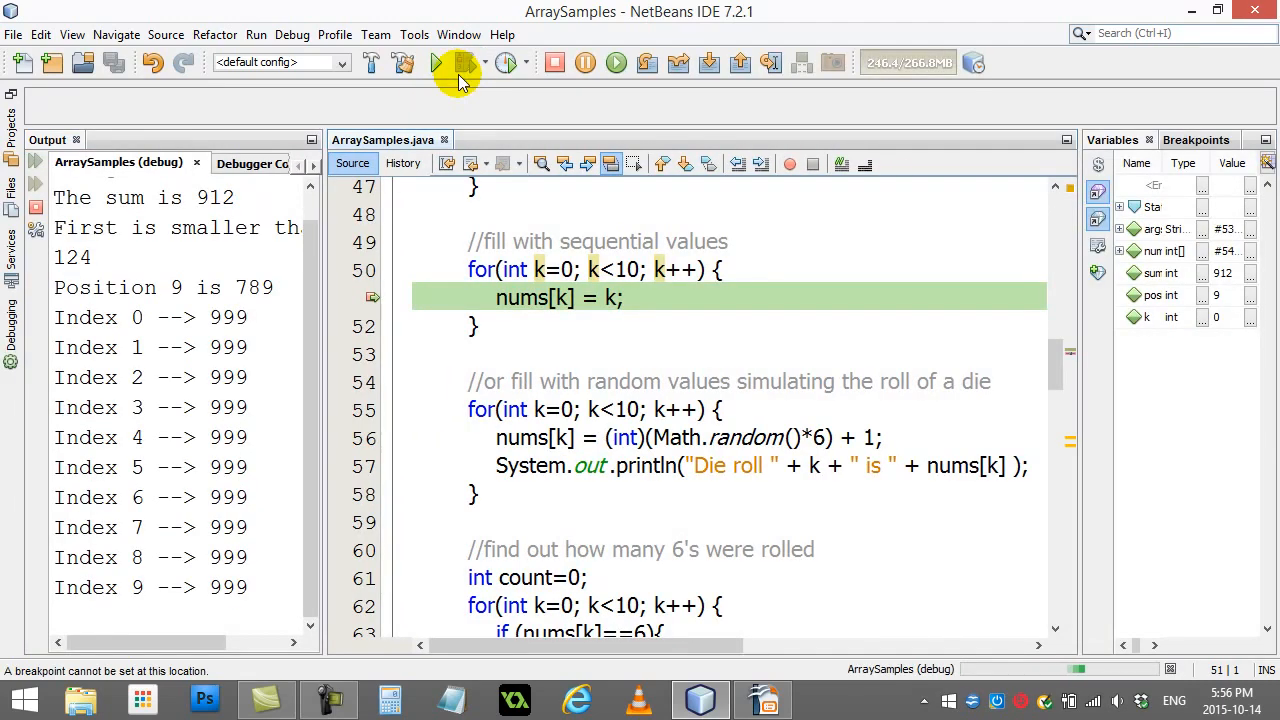
Step the sequential fill loop, nums elements taking their index values 0, 1, 2 and onward.
left_click(616, 62)
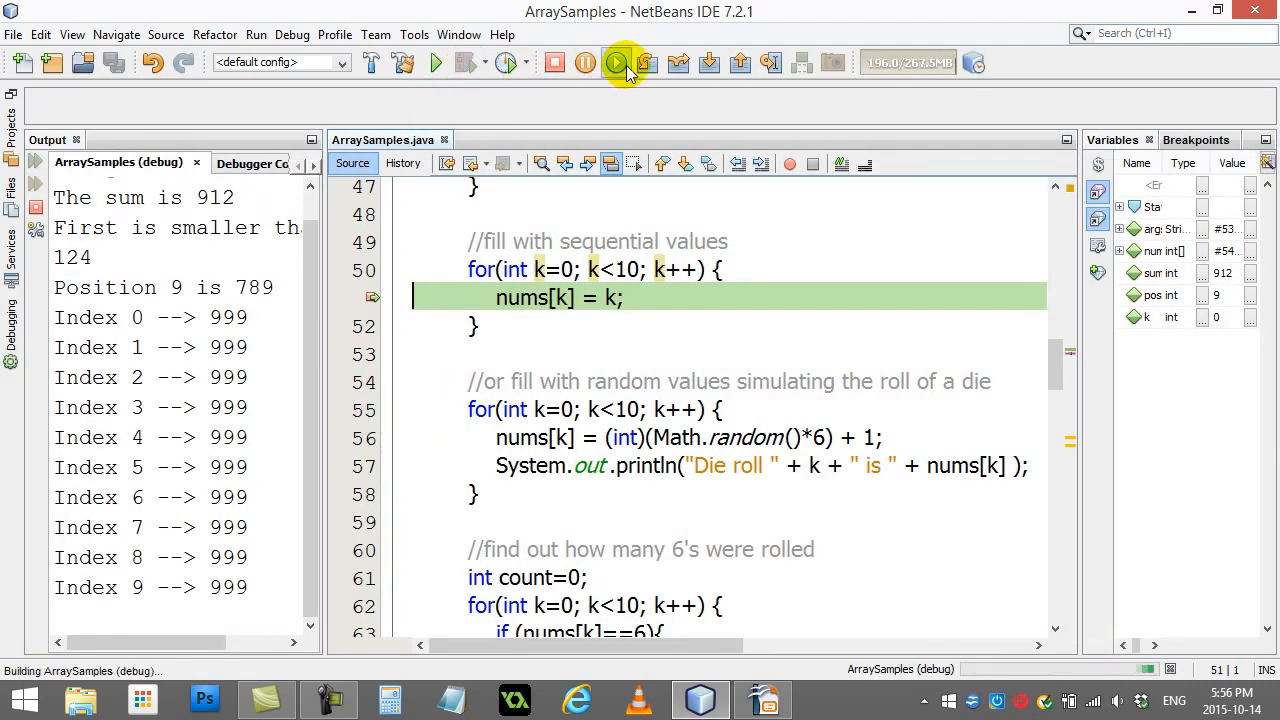
left_click(616, 62)
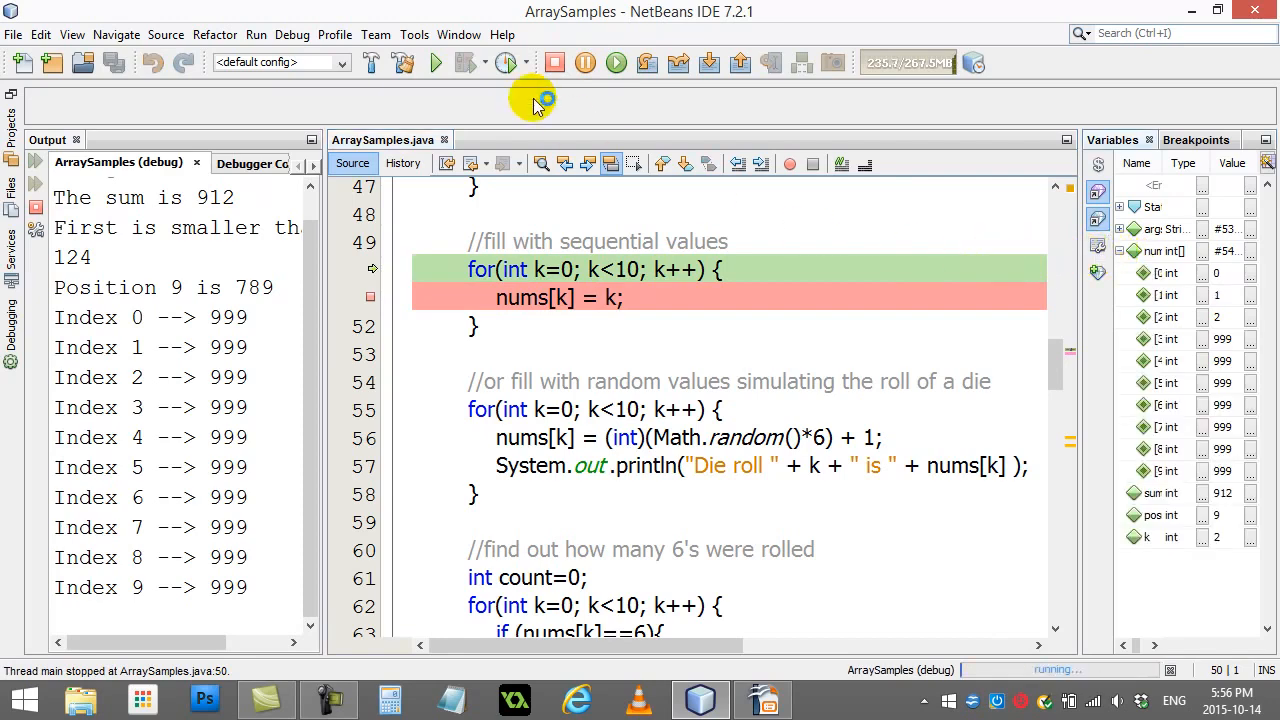
left_click(648, 62)
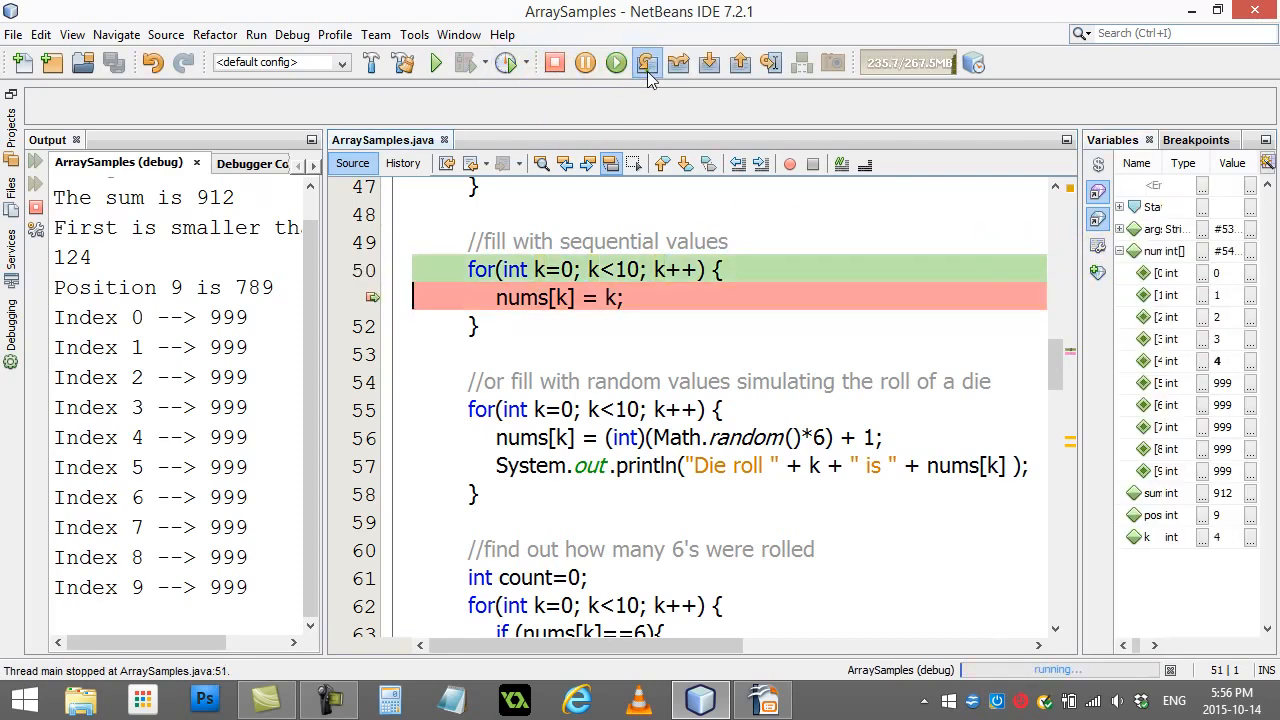
left_click(648, 62)
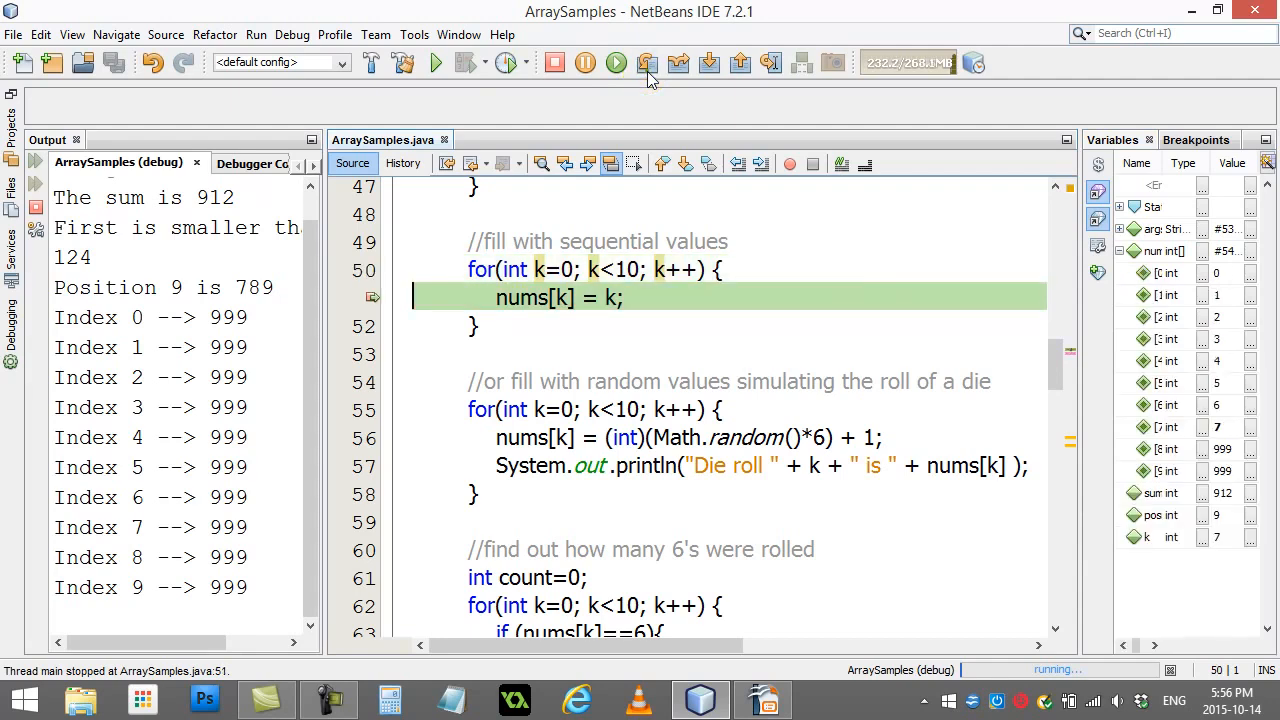
left_click(648, 62)
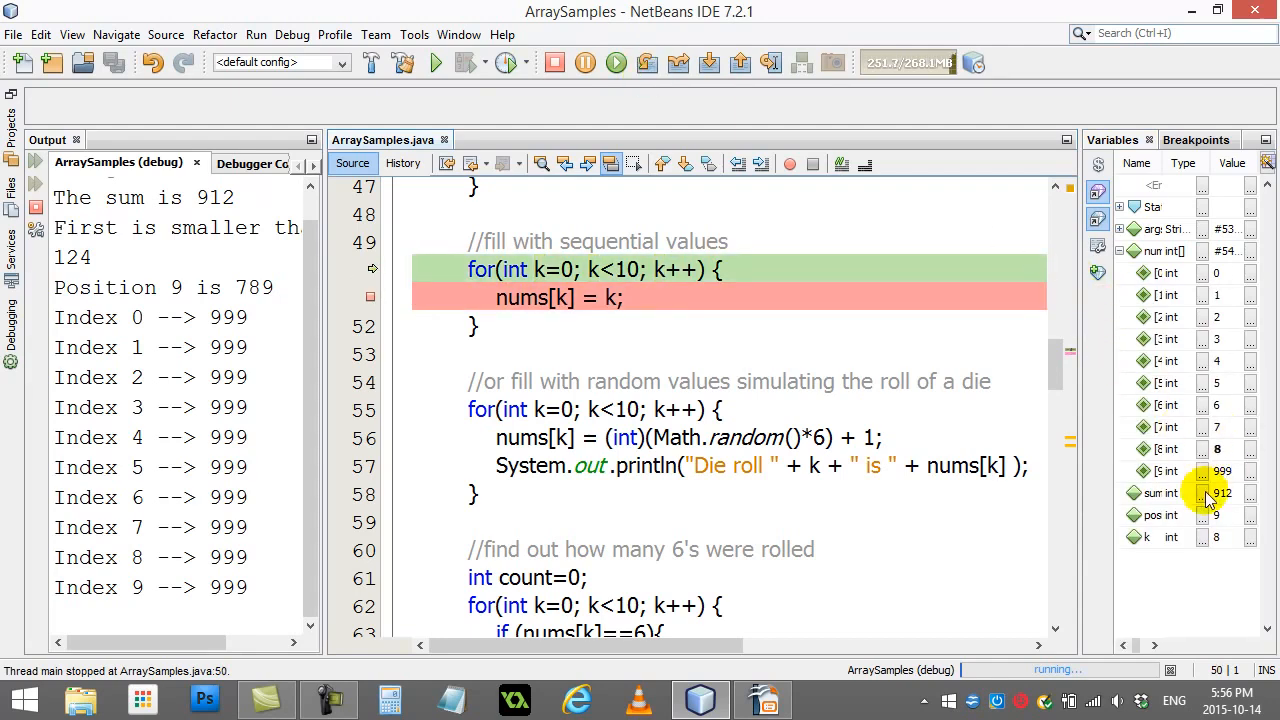
left_click(648, 62)
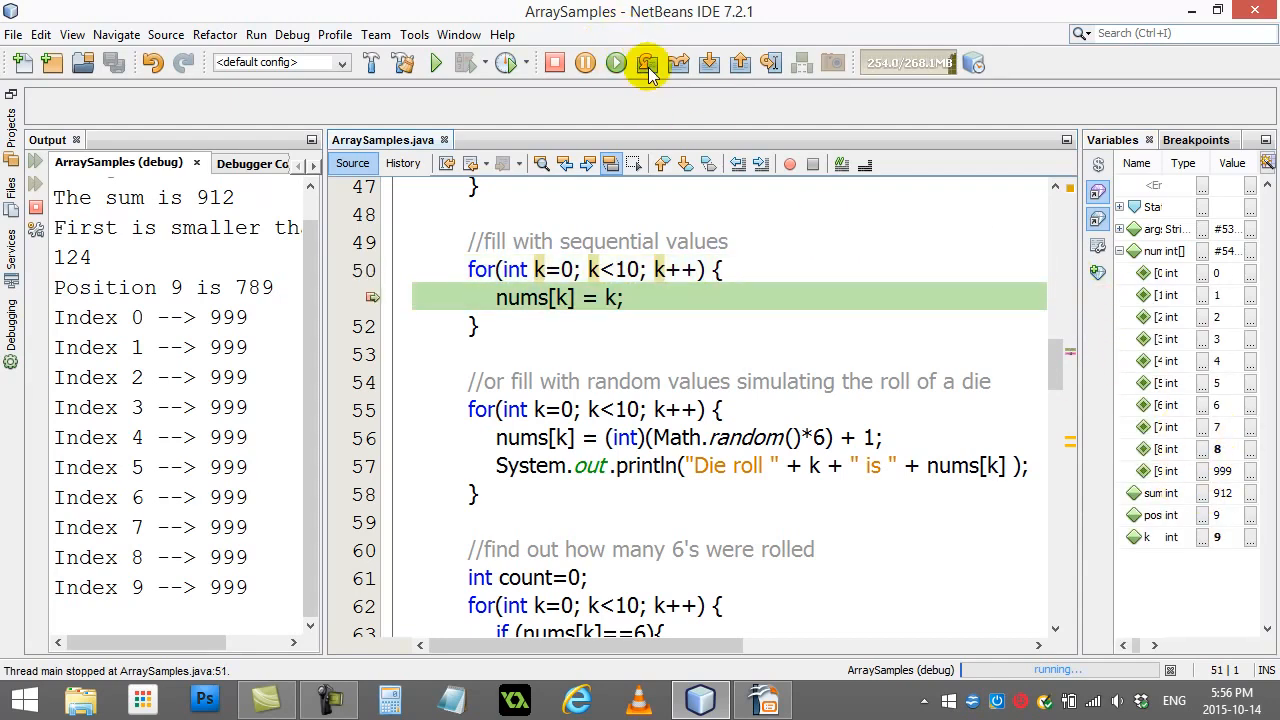
left_click(648, 62)
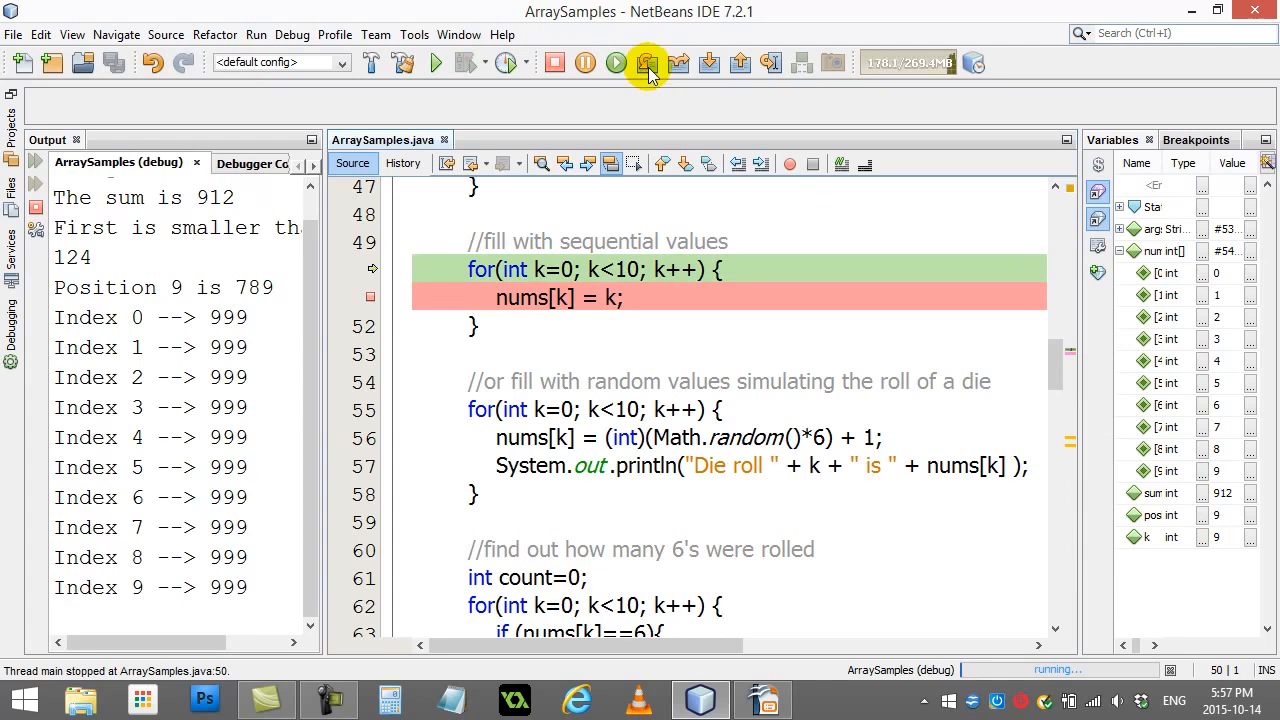
left_click(648, 62)
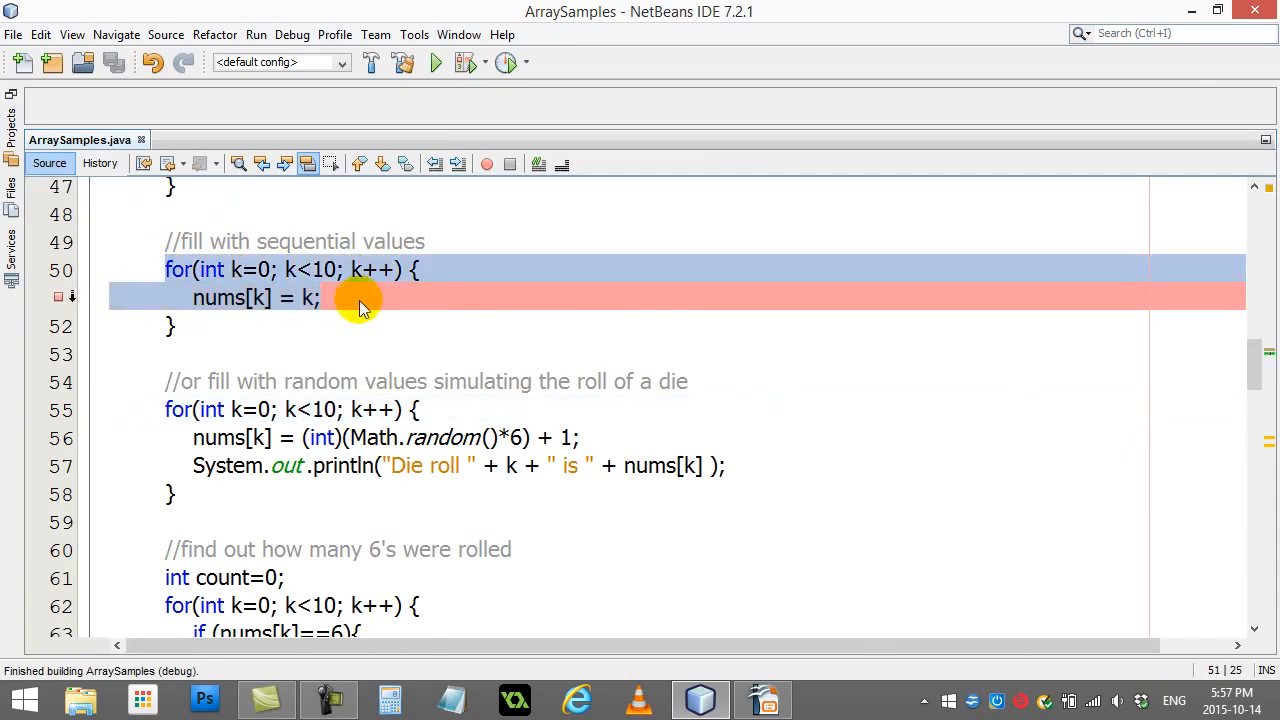
Deselect the loop lines and remove the breakpoint from the nums[k] = k line.
left_click(322, 296)
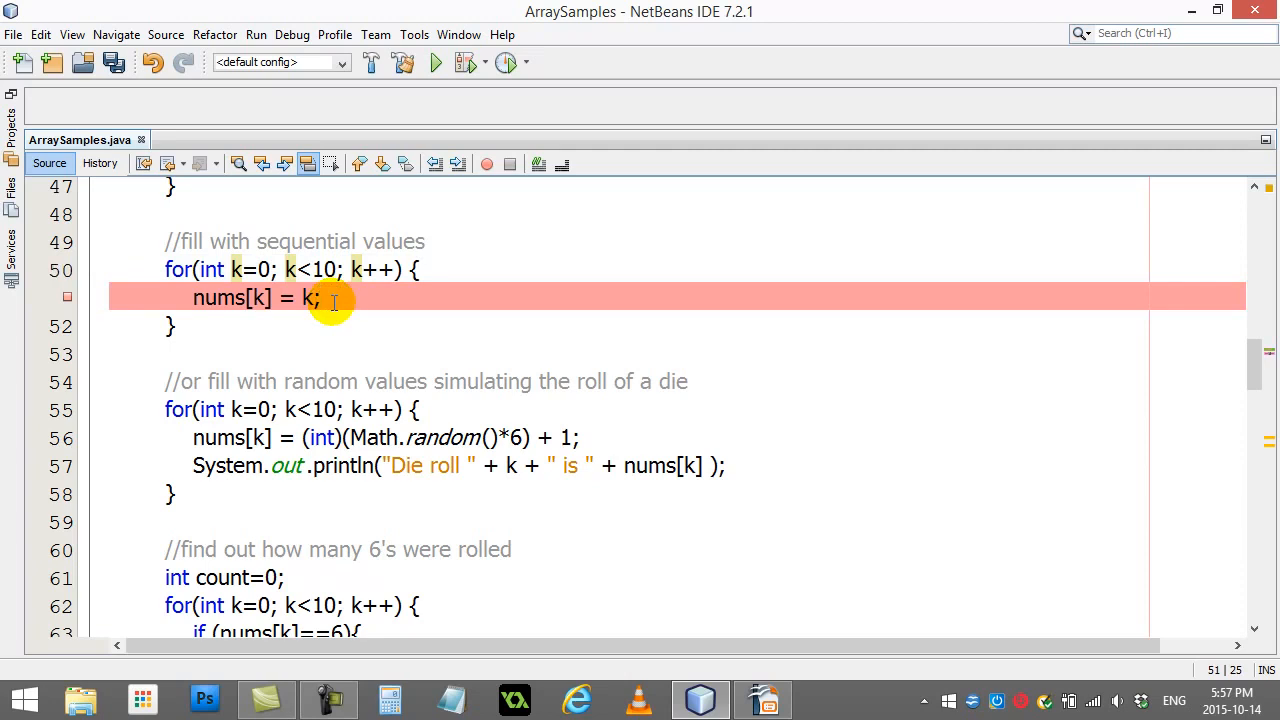
left_click(324, 298)
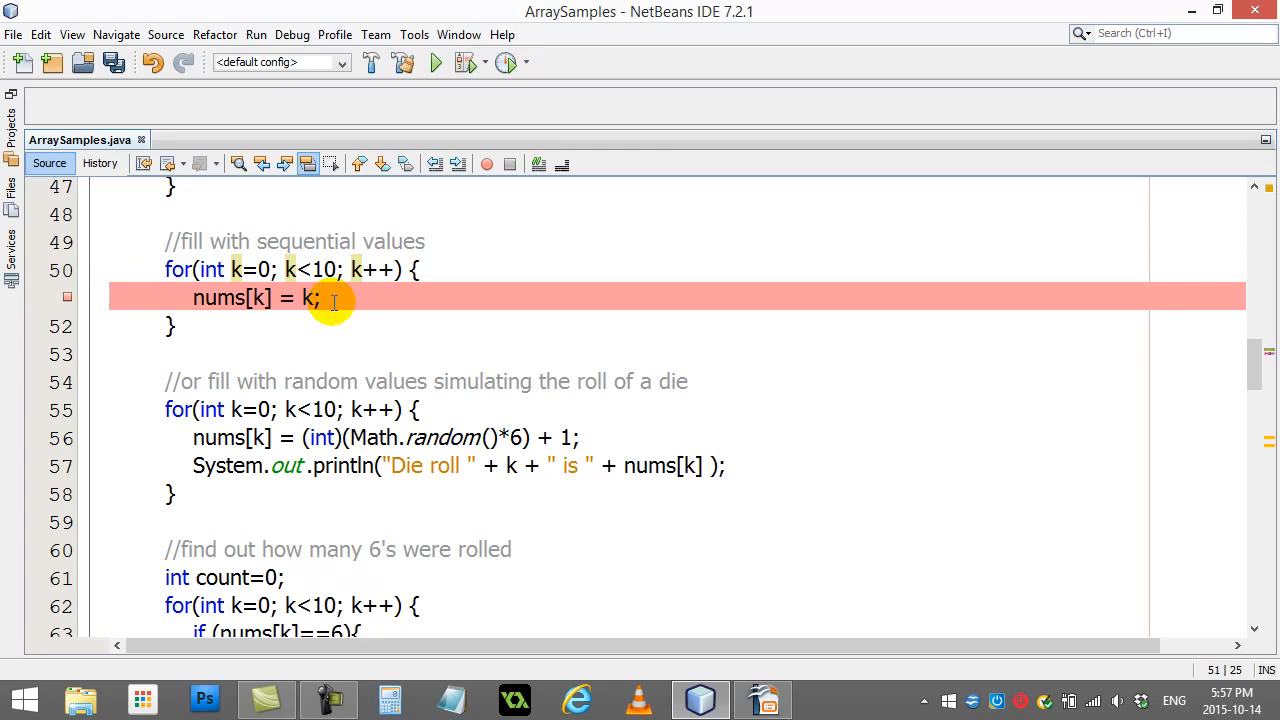
mouse_move(272, 318)
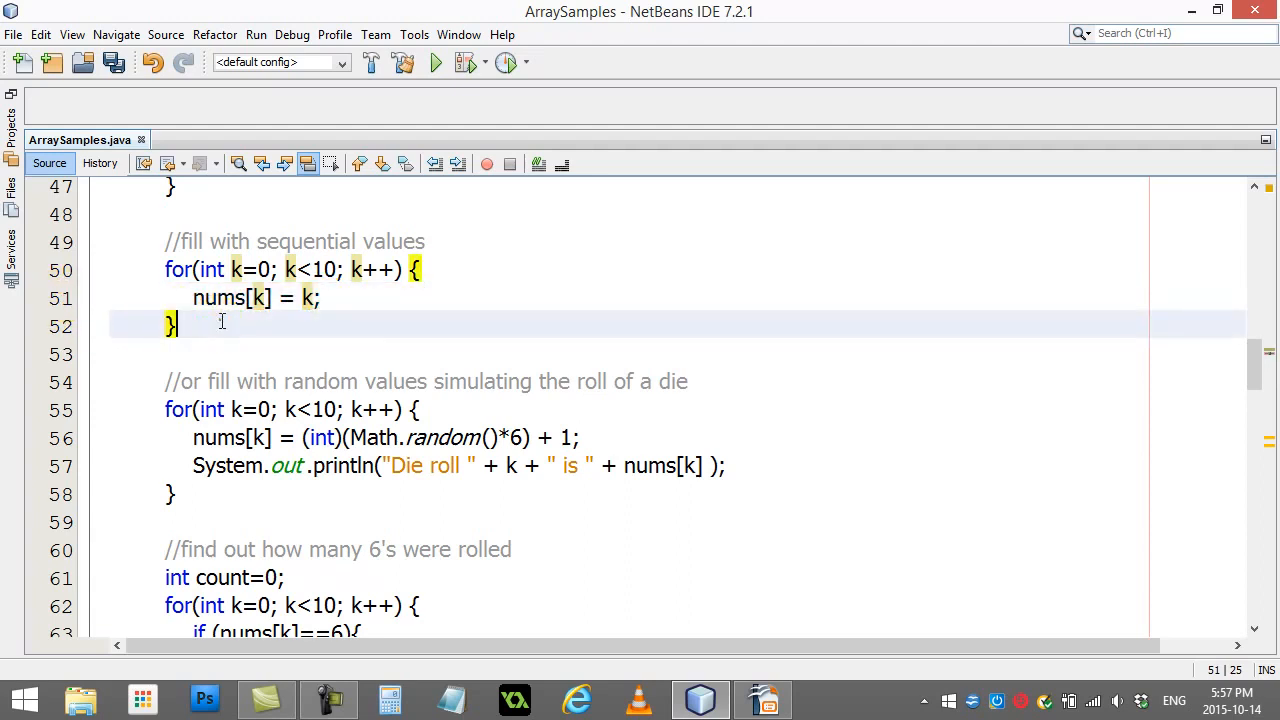
Extend the die-roll comment to read 'simulating the roll of a die 1-6'.
left_click(228, 354)
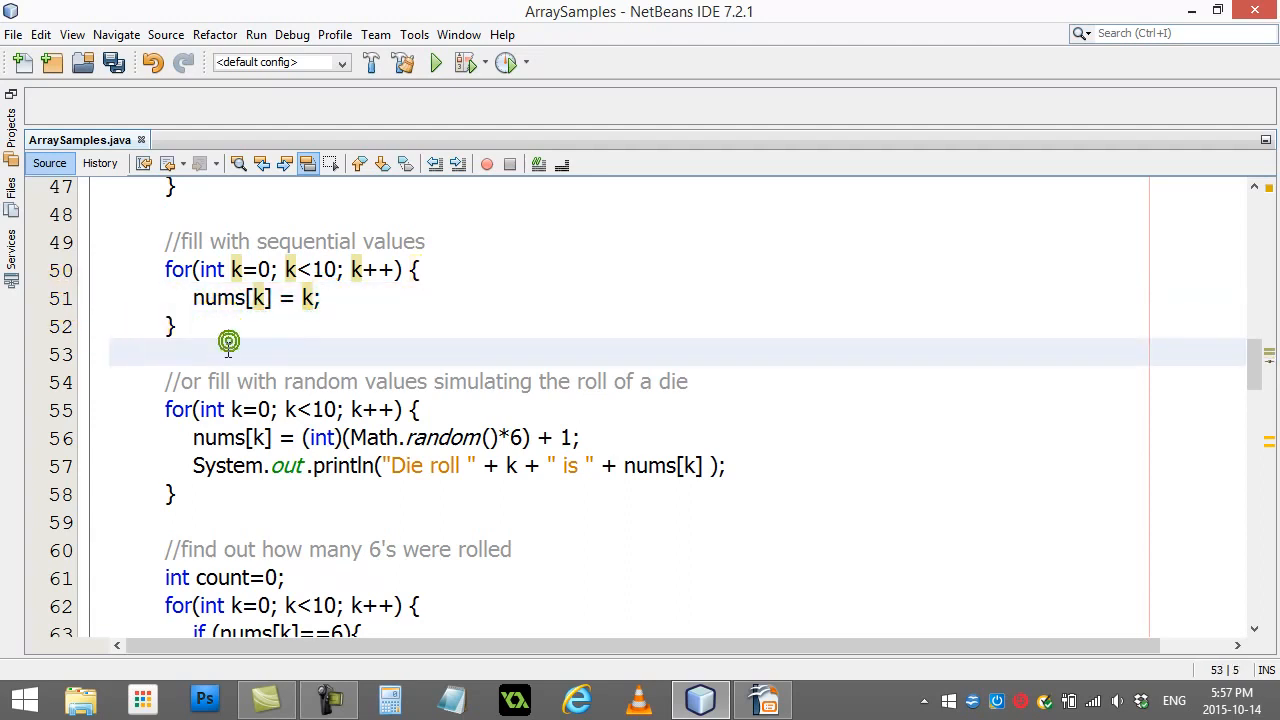
scroll("down", 3)
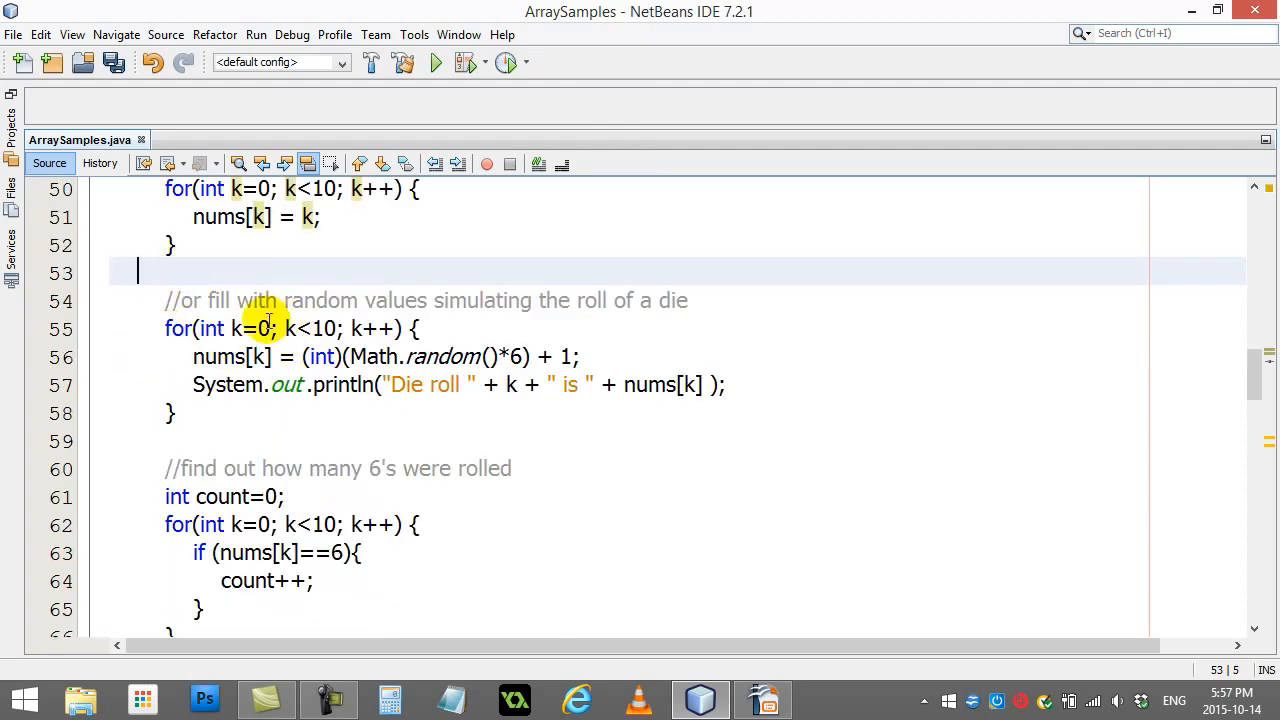
mouse_move(284, 300)
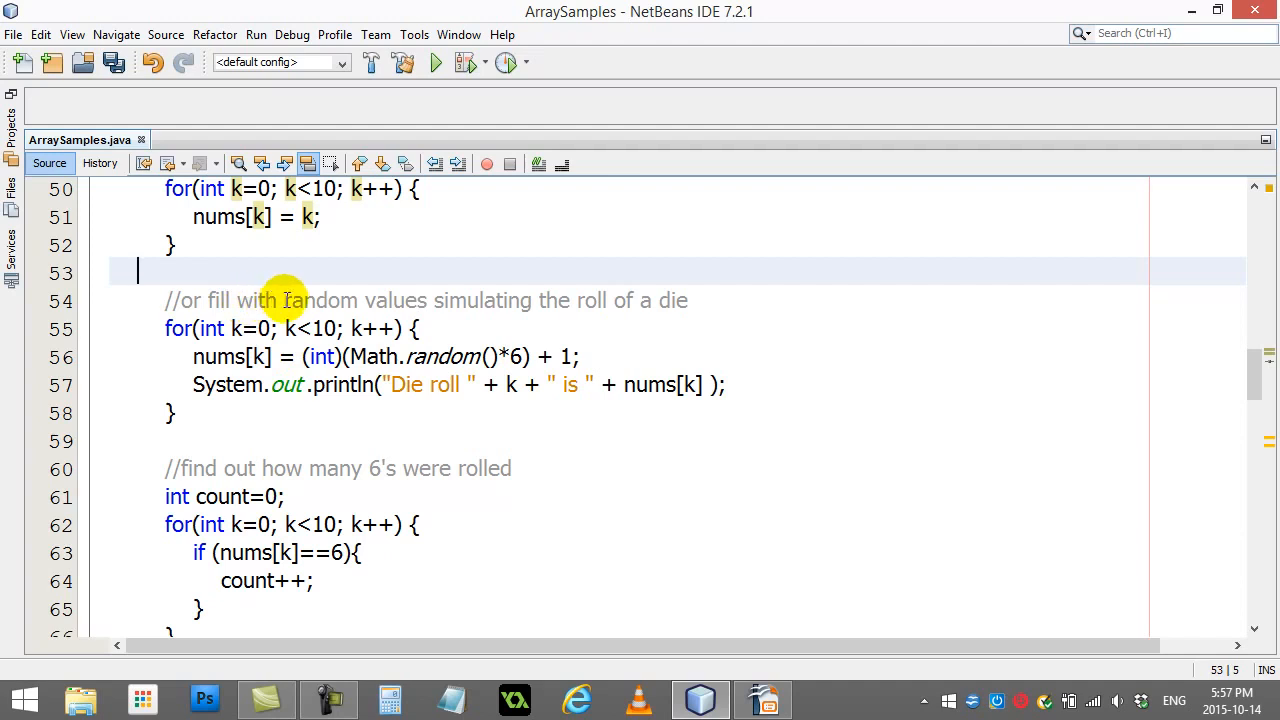
mouse_move(596, 308)
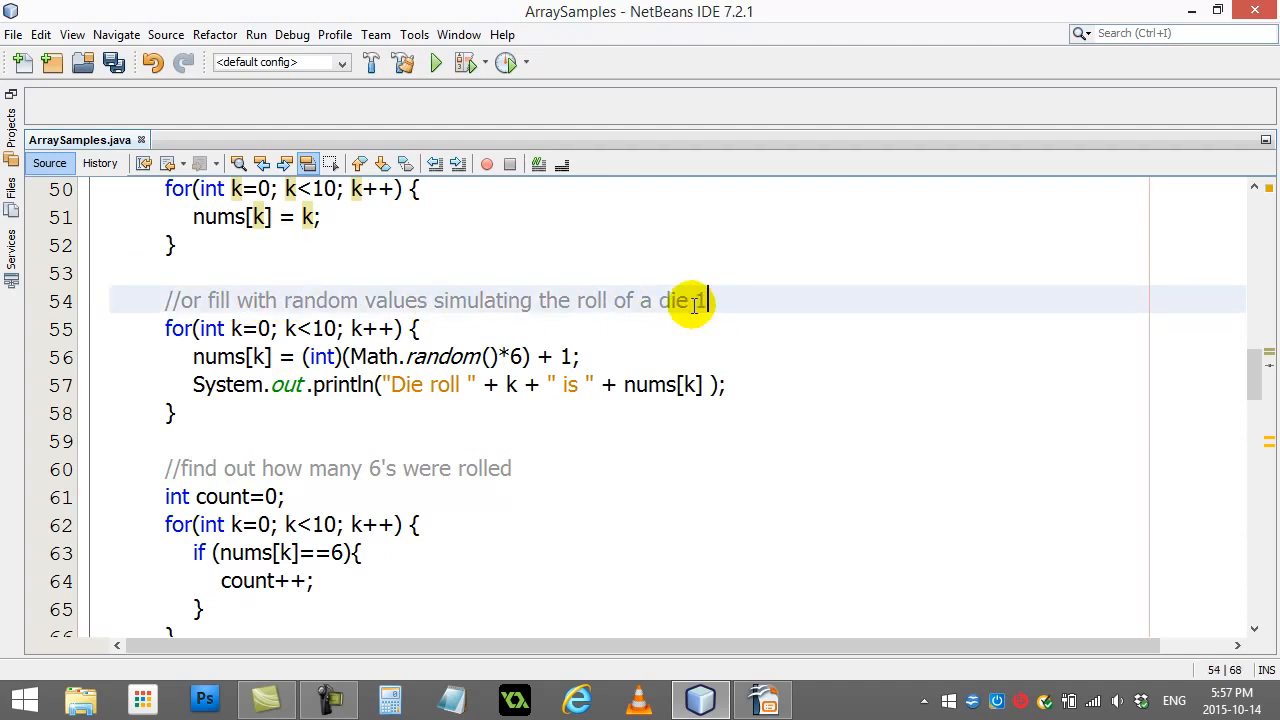
type("1-6")
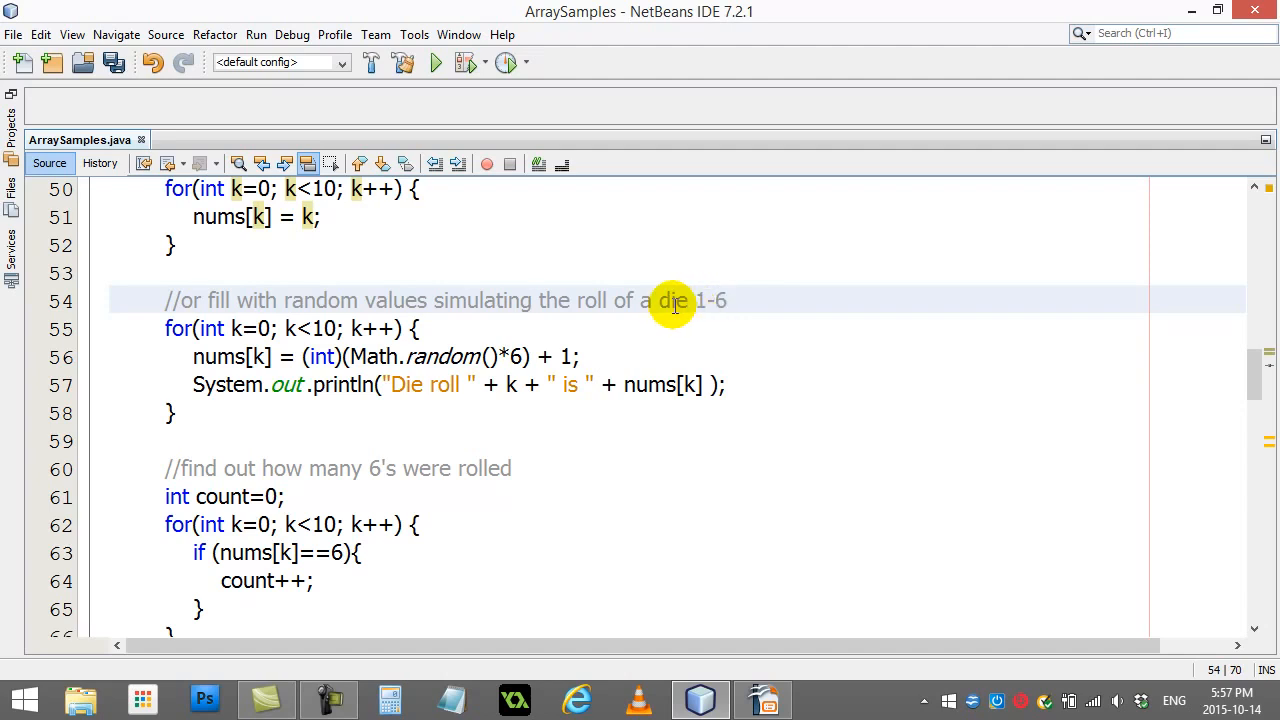
left_click(728, 300)
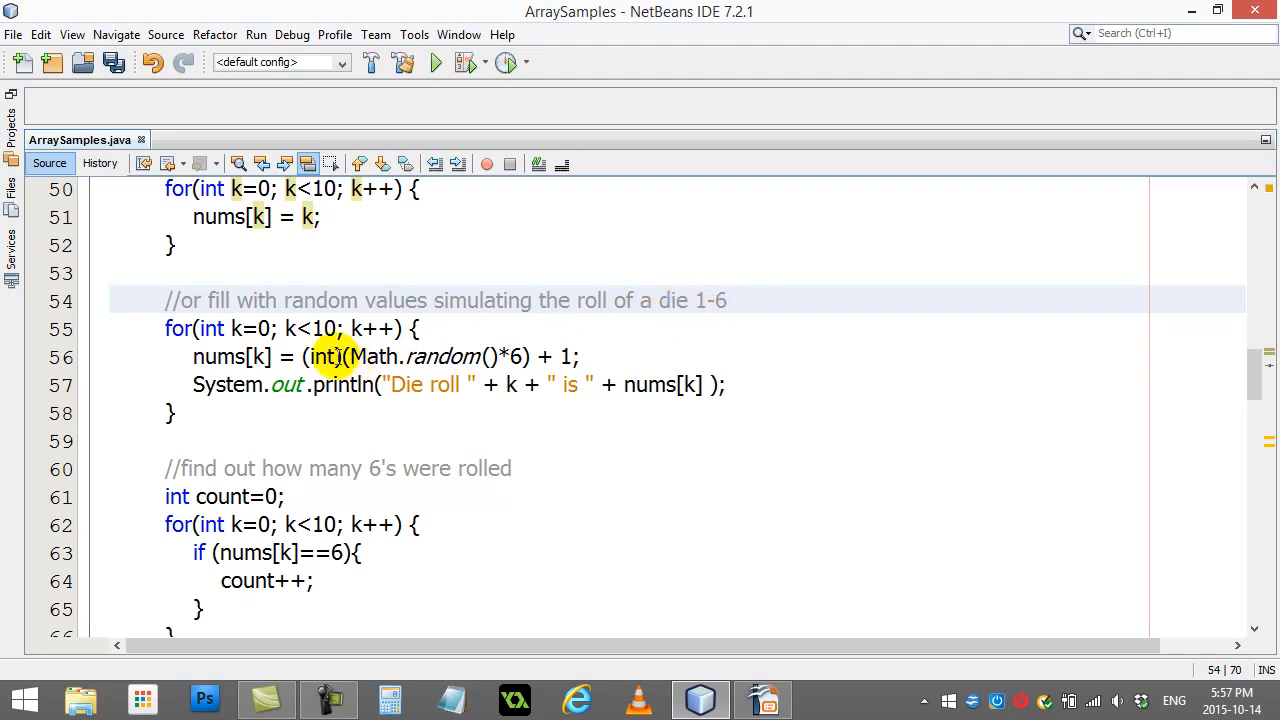
mouse_move(320, 328)
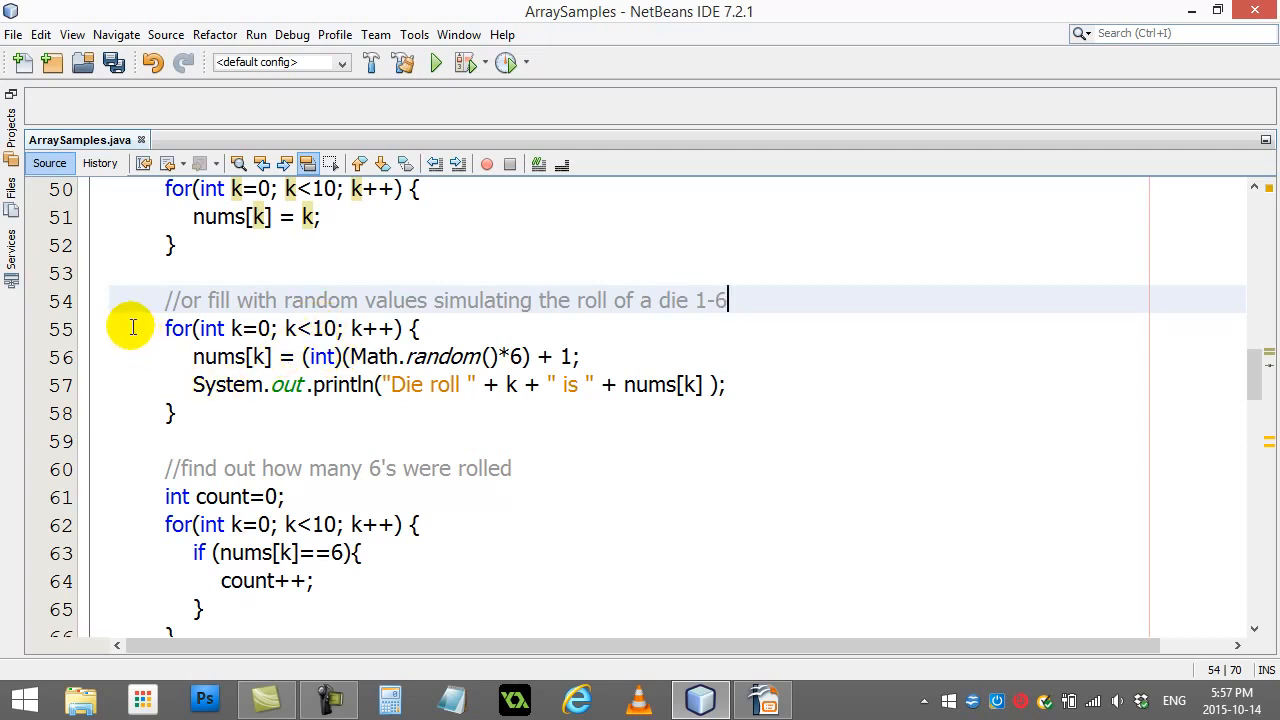
left_click(172, 412)
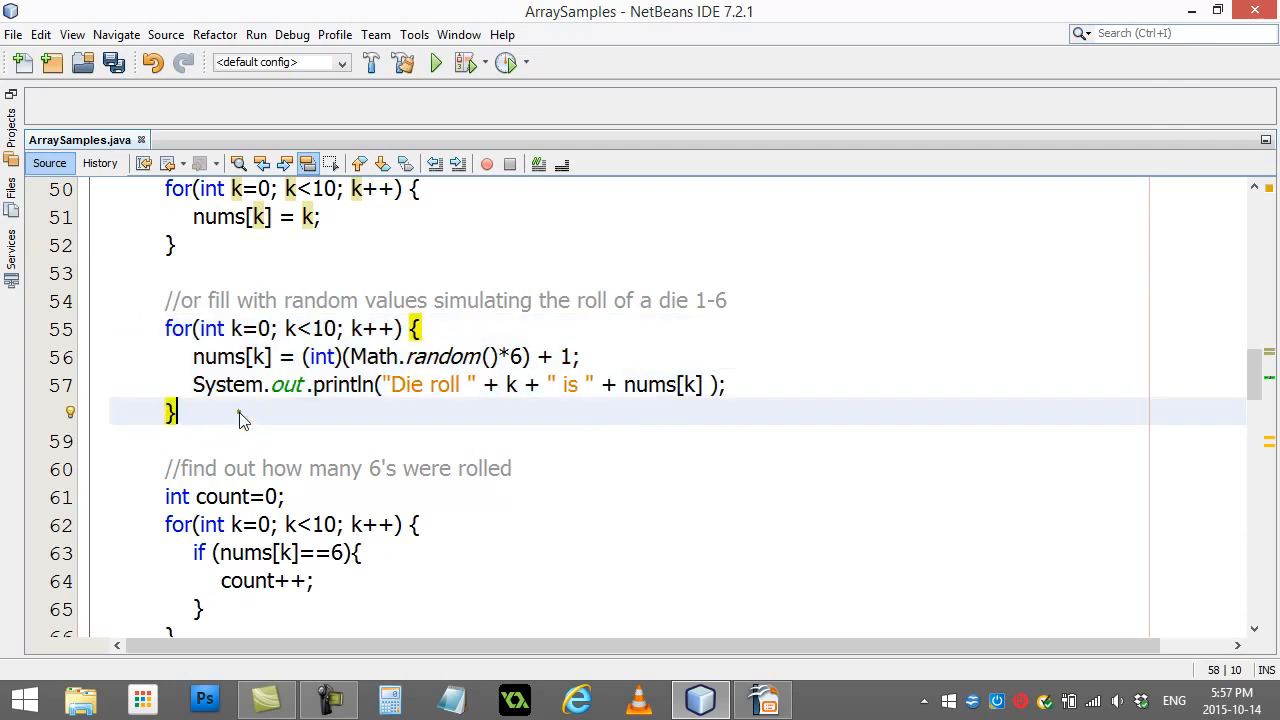